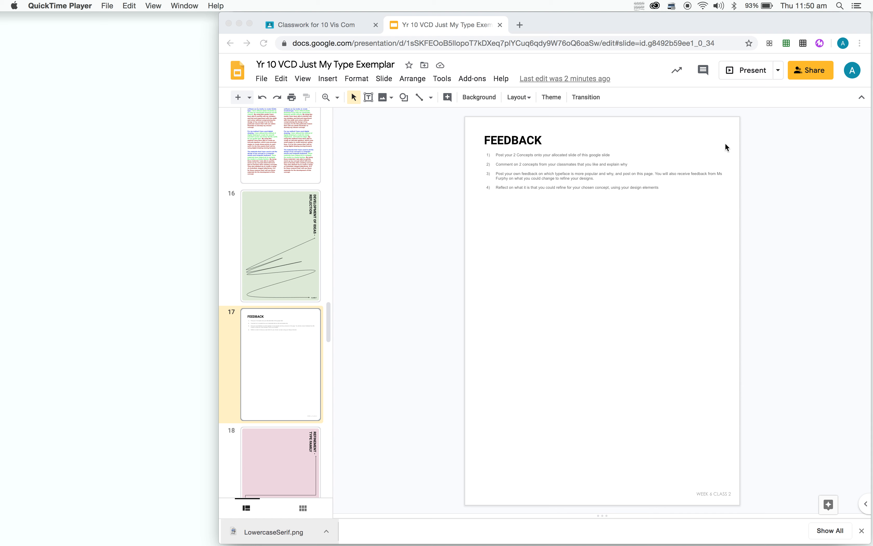
mouse_move(311, 296)
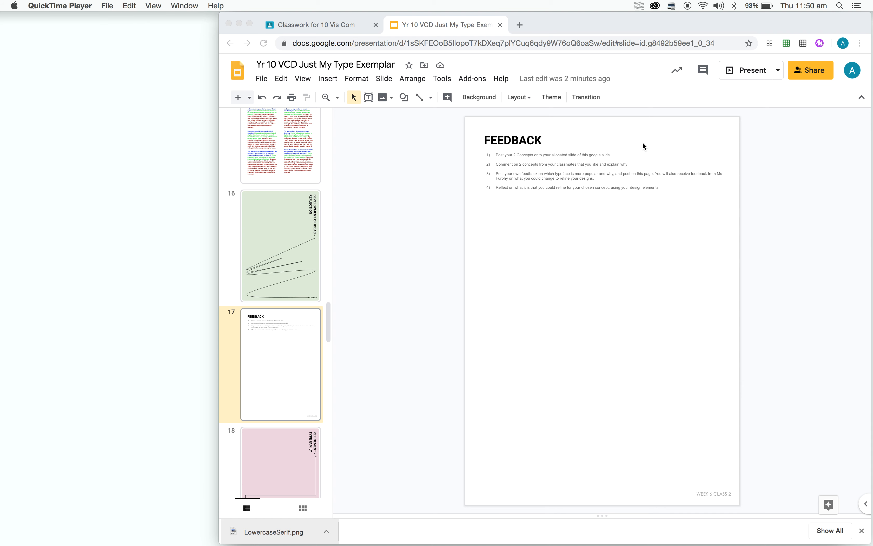
Remove the numbered instructions text block from the Feedback slide, leaving only the heading
left_click(568, 167)
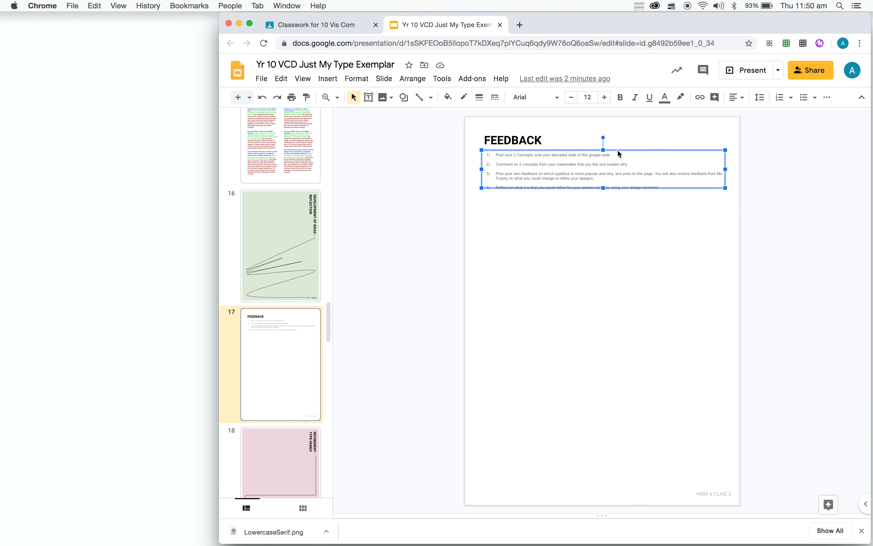
mouse_move(618, 207)
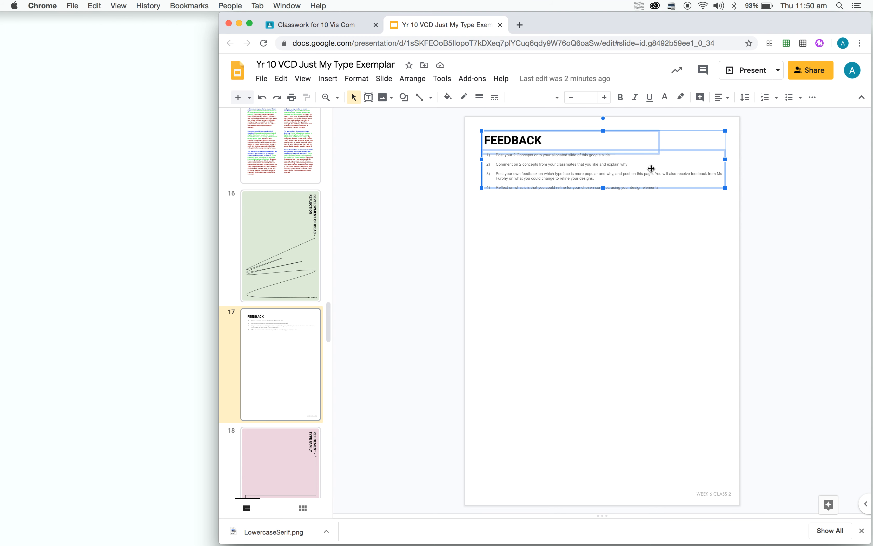
mouse_move(759, 172)
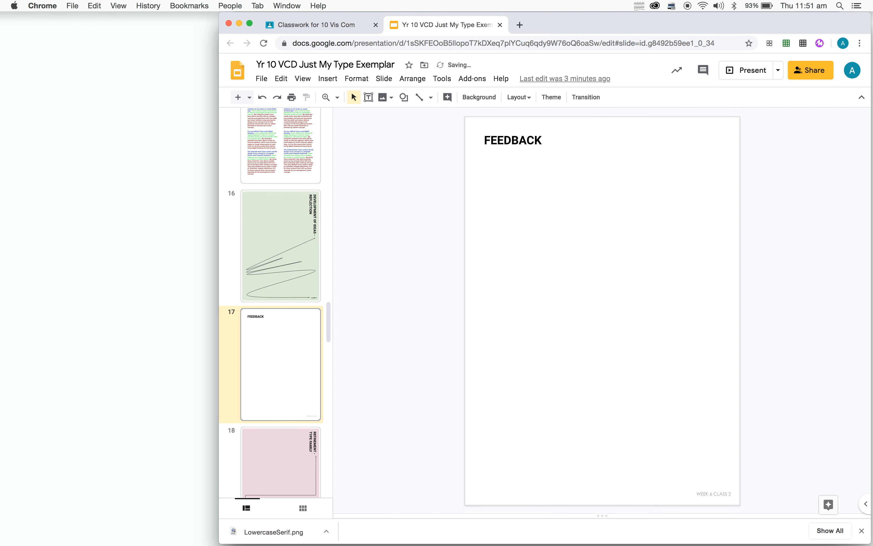
mouse_move(593, 167)
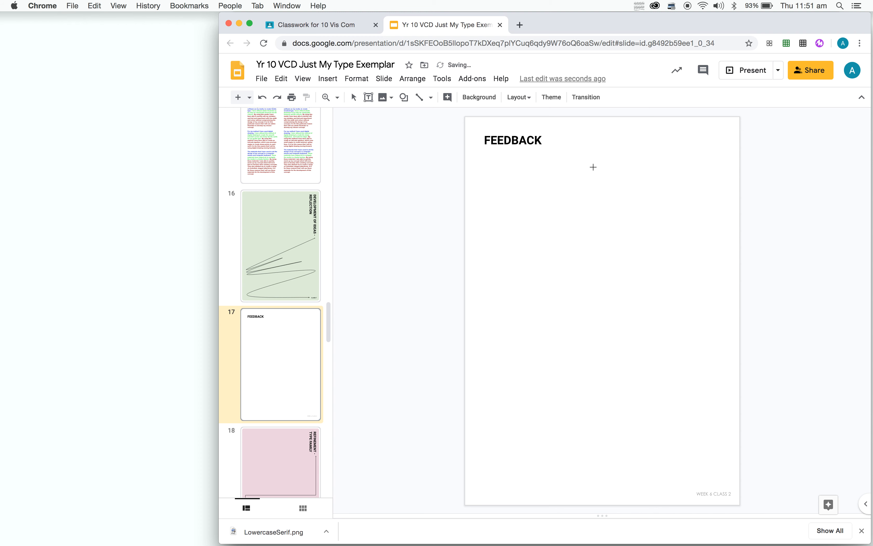
Draw a vertical divider line and label both halves of the slide CONCEPT - 1
left_click_drag(593, 167, 602, 477)
type("c")
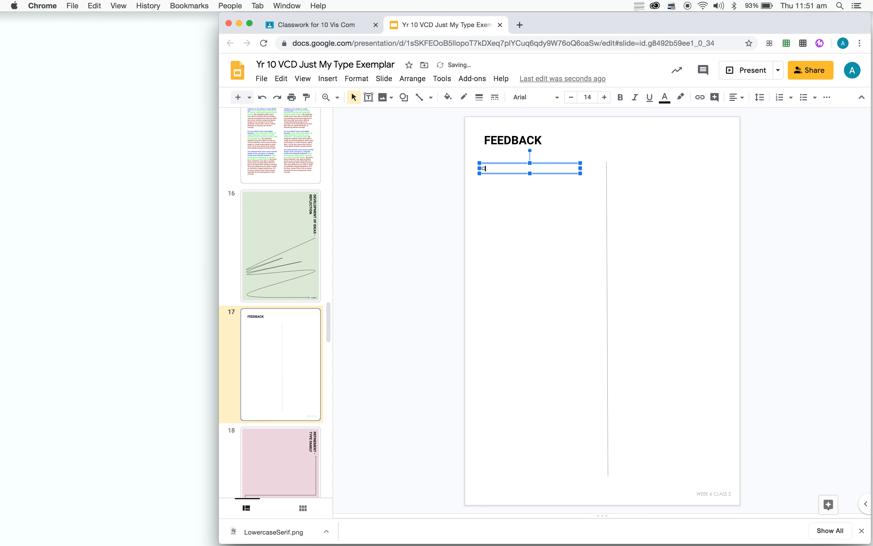
type("CONCEPT -")
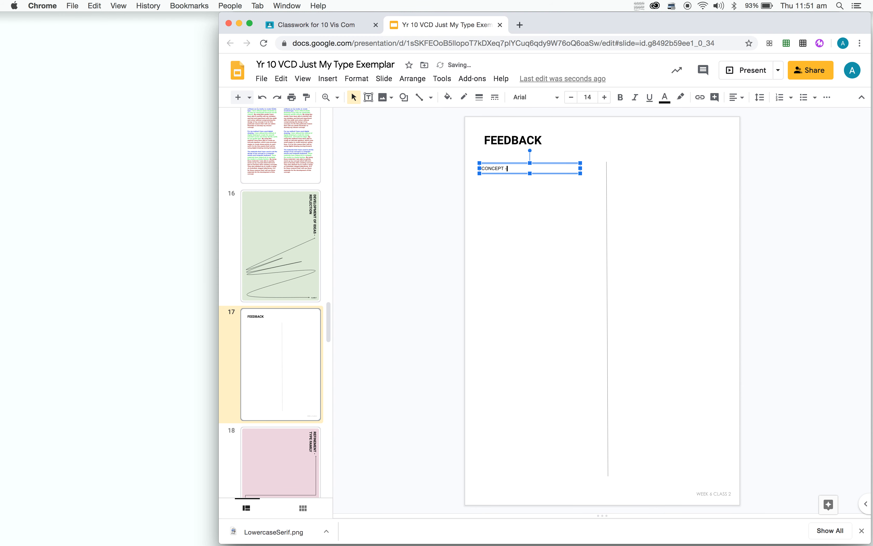
type("1")
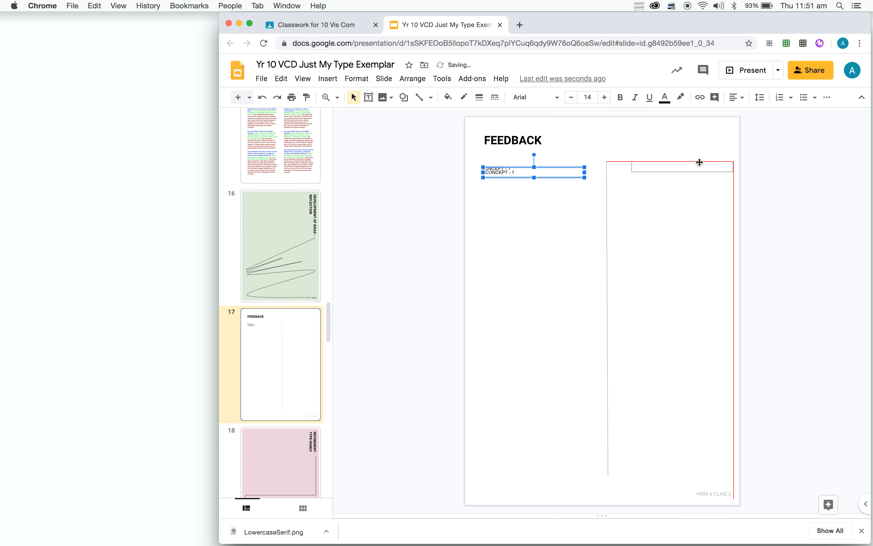
left_click(789, 194)
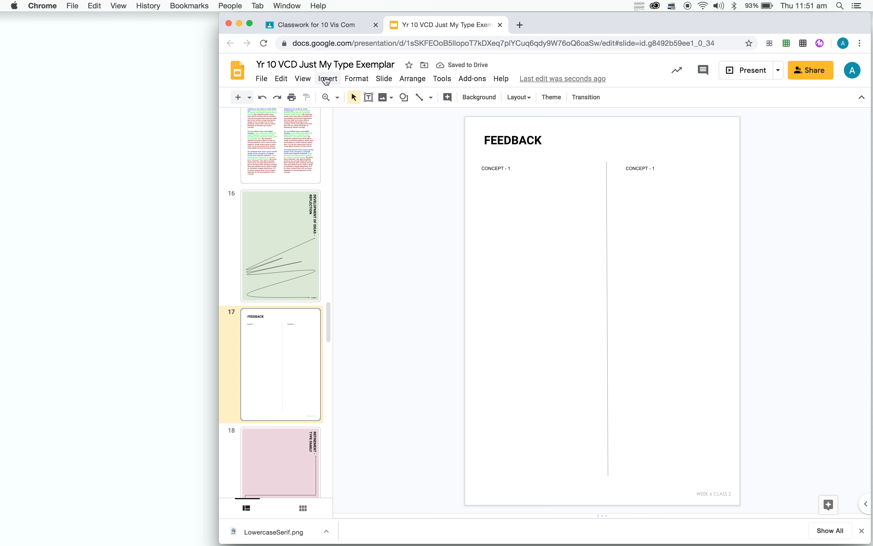
Insert a three-column, one-row table from the Insert menu
left_click(327, 79)
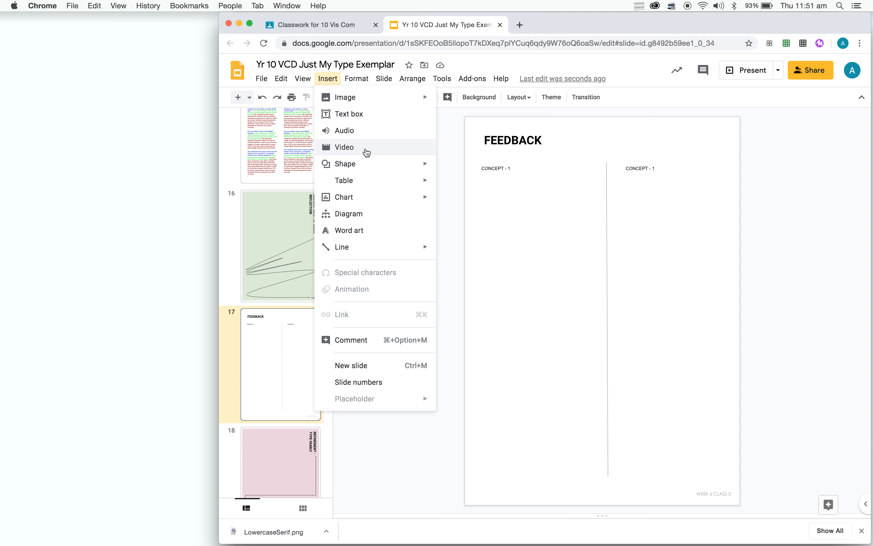
left_click(357, 78)
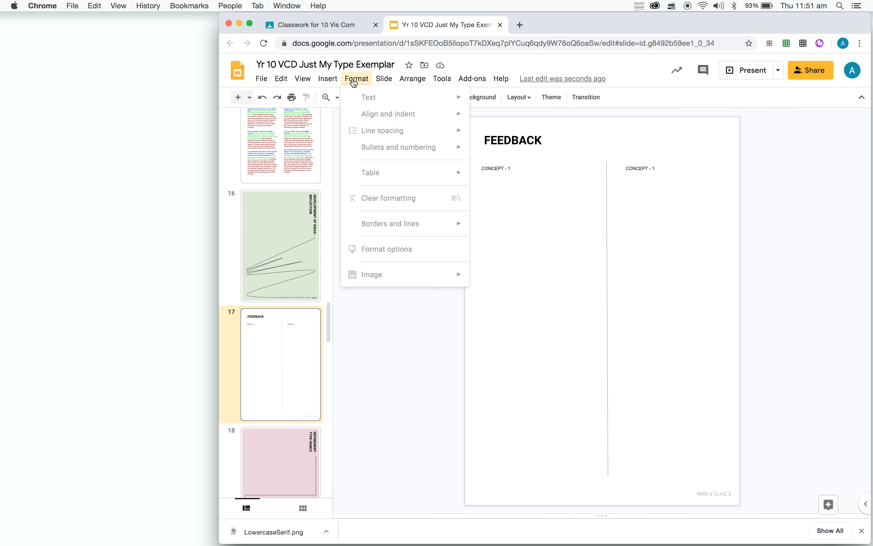
left_click(327, 78)
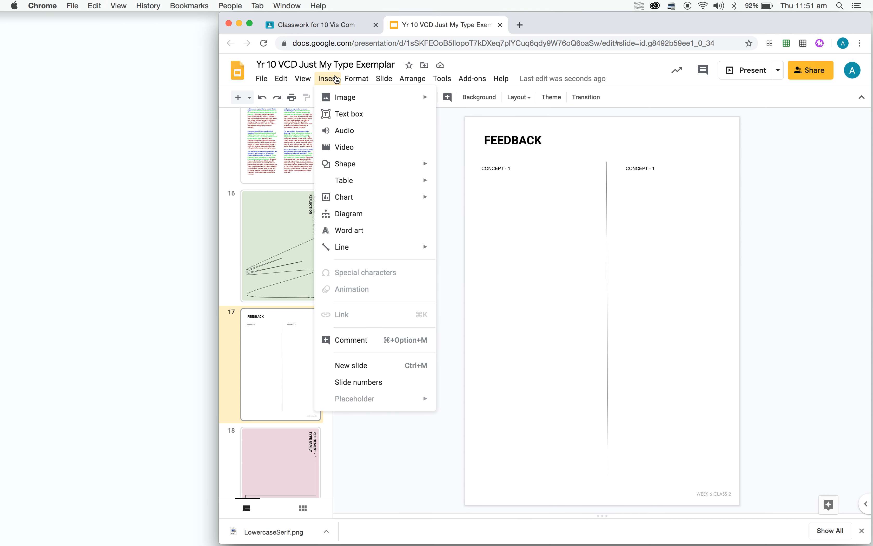
mouse_move(377, 197)
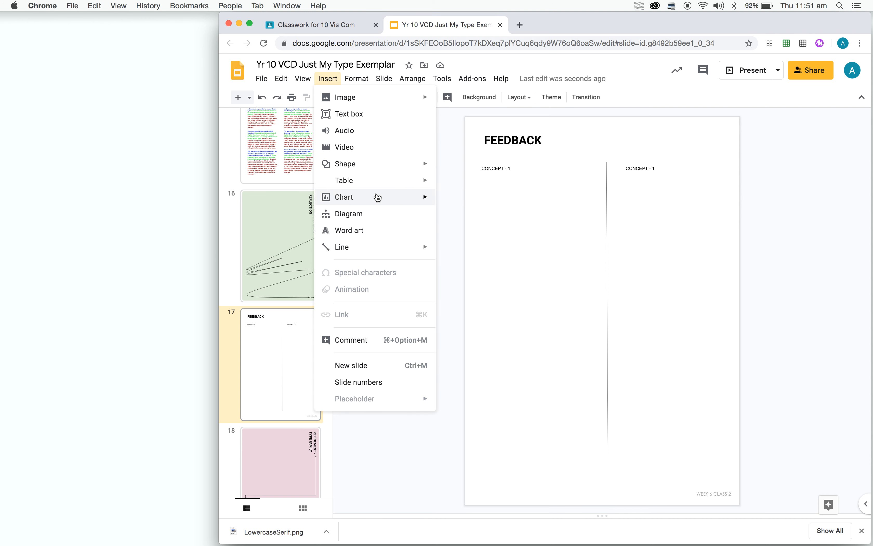
mouse_move(344, 179)
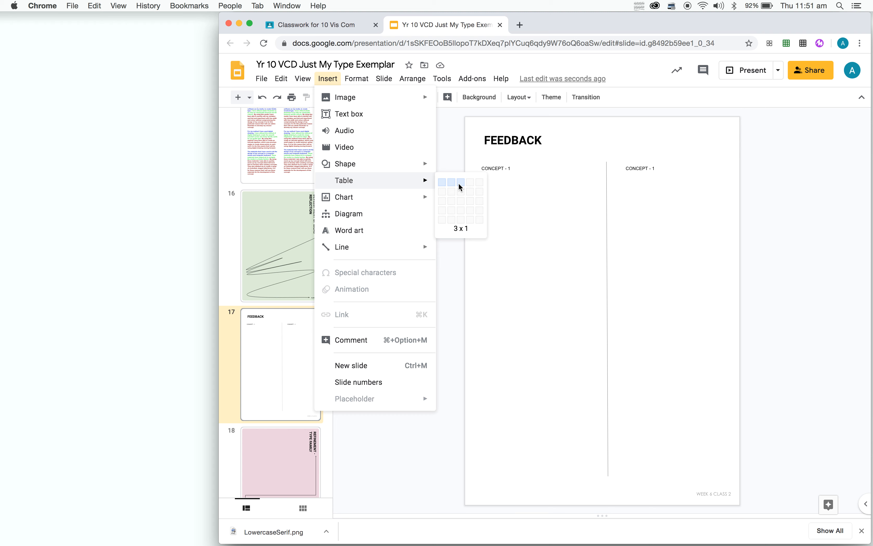
left_click(459, 183)
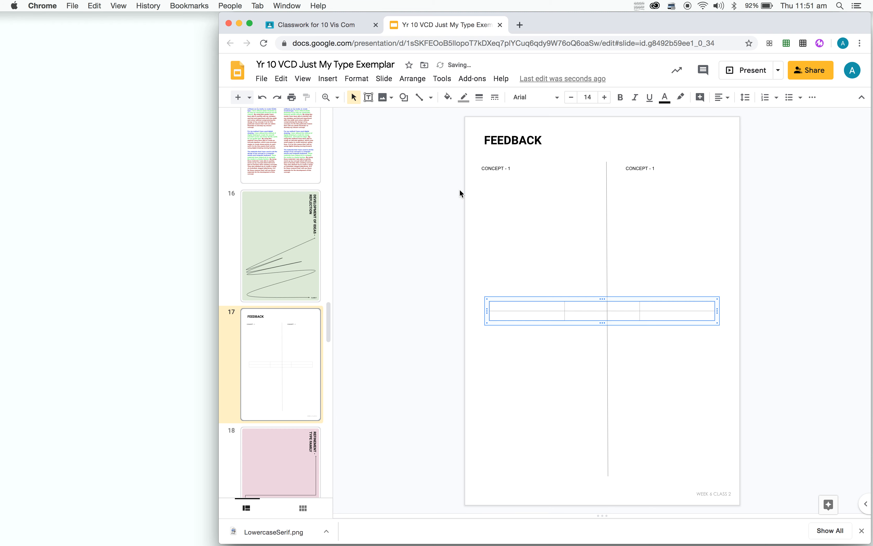
Fit the table into the left half below CONCEPT - 1 and head its cells P, M and I
left_click_drag(486, 312, 577, 415)
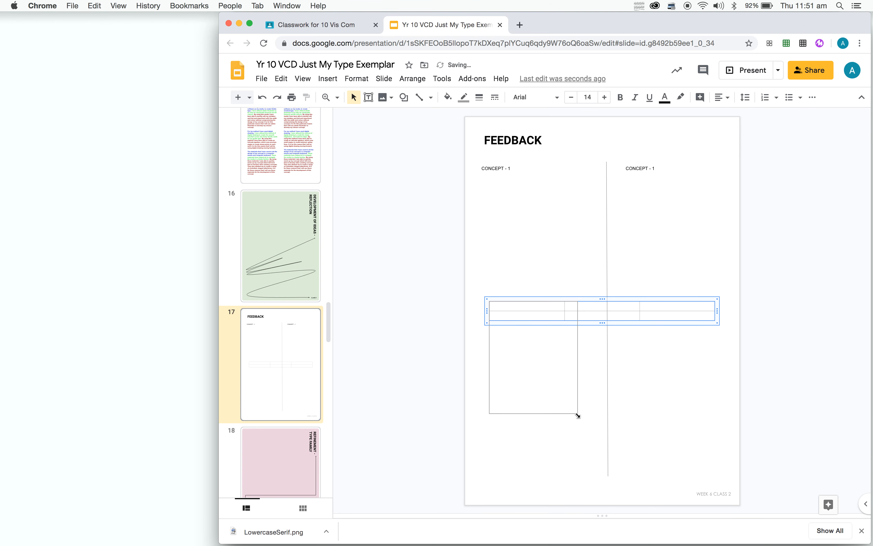
left_click_drag(578, 416, 596, 450)
type("M")
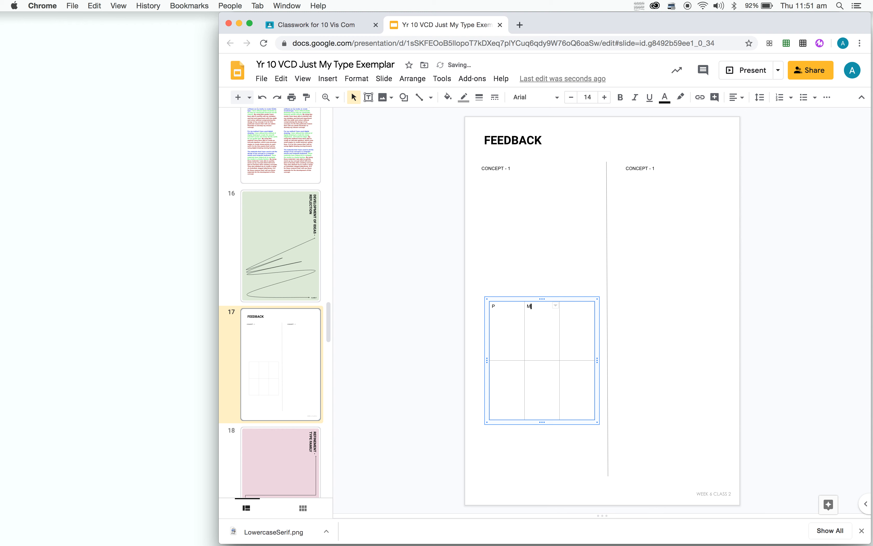
type("I")
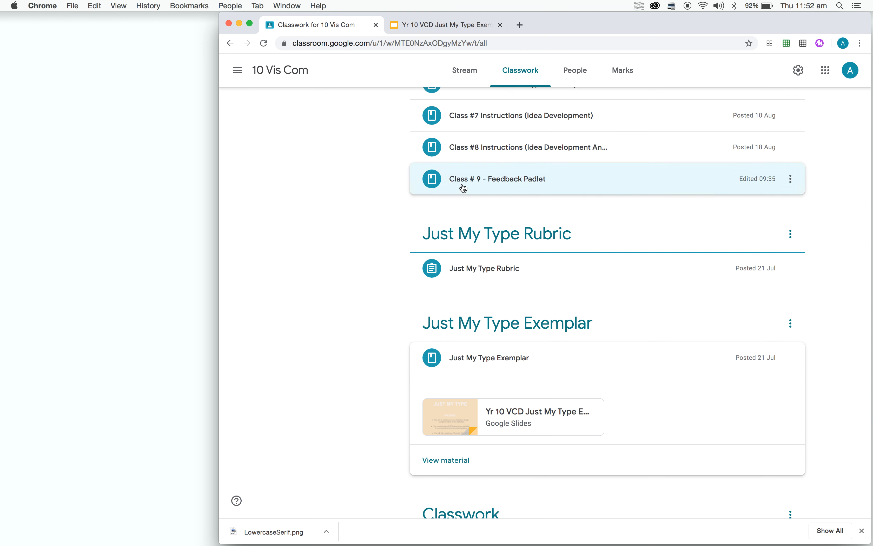
Expand the Class # 9 - Feedback Padlet post and open its Yr 10 Idea Generation padlet
left_click(497, 179)
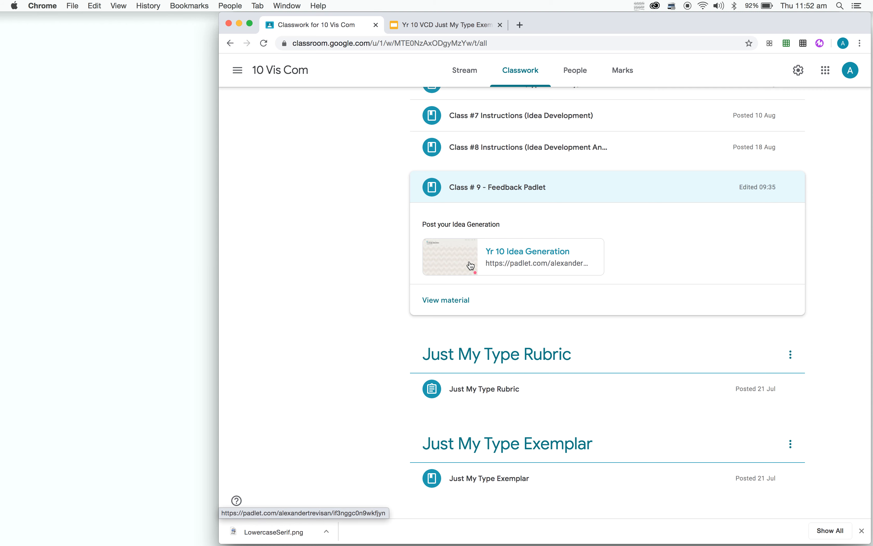
left_click(527, 251)
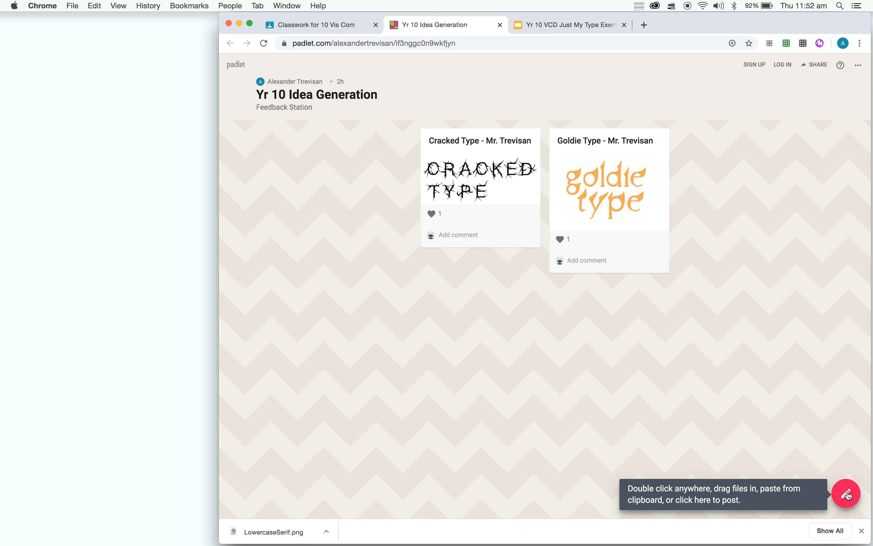
mouse_move(846, 493)
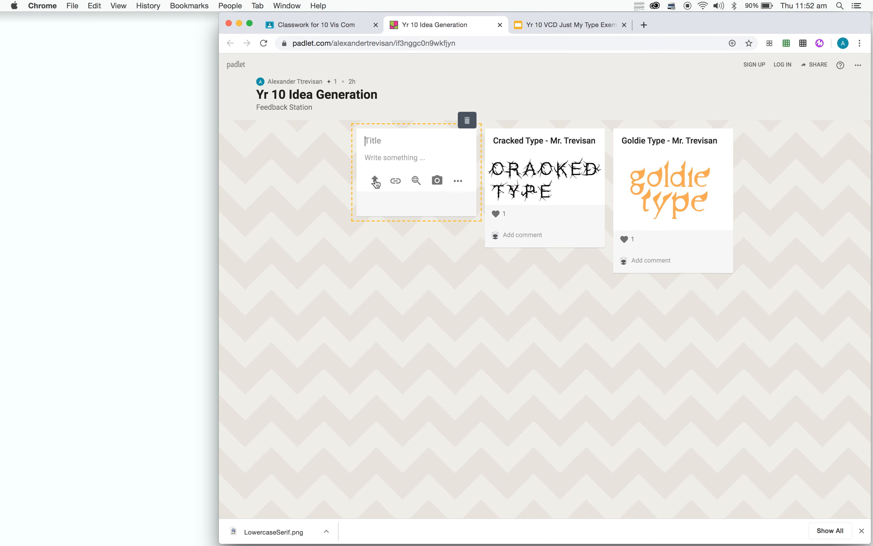
Upload the goldie type image from Desktop into a new post titled Goldie Type - Mr. Trevisan
left_click(375, 180)
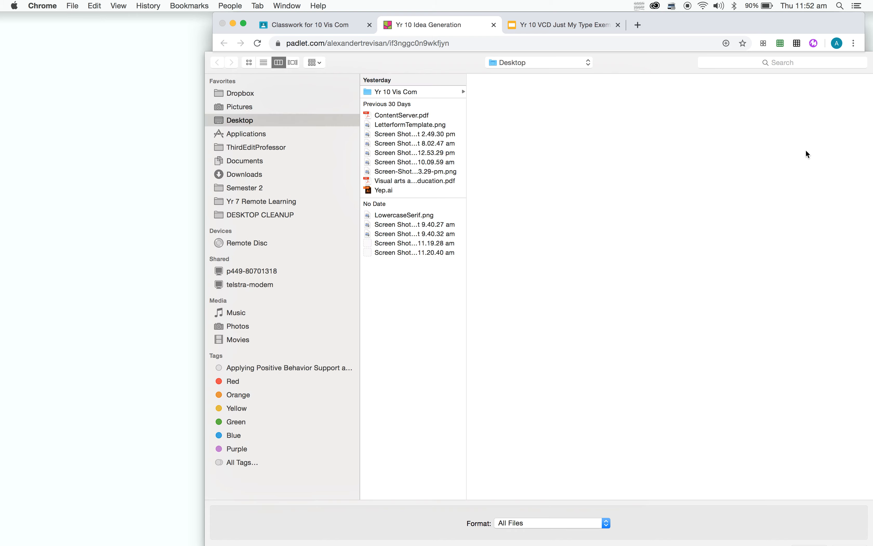
left_click(414, 224)
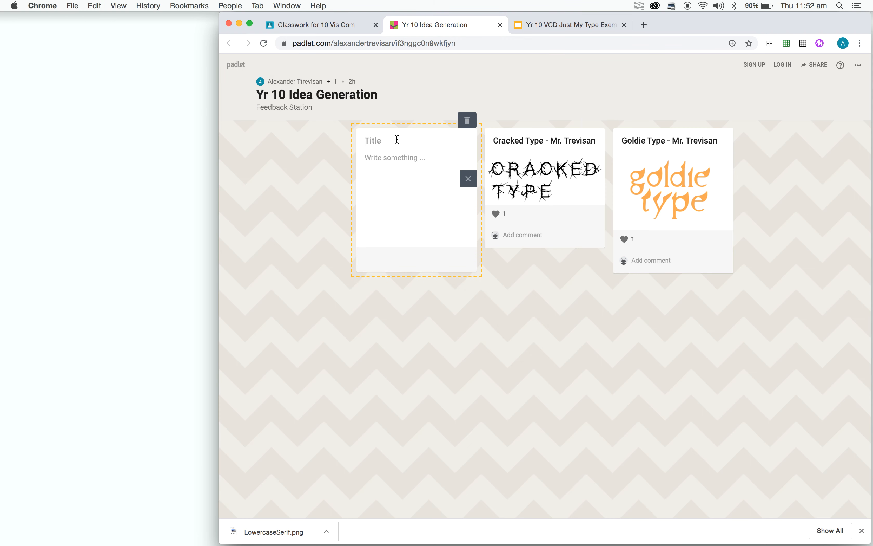
type("Goldie Type - Al")
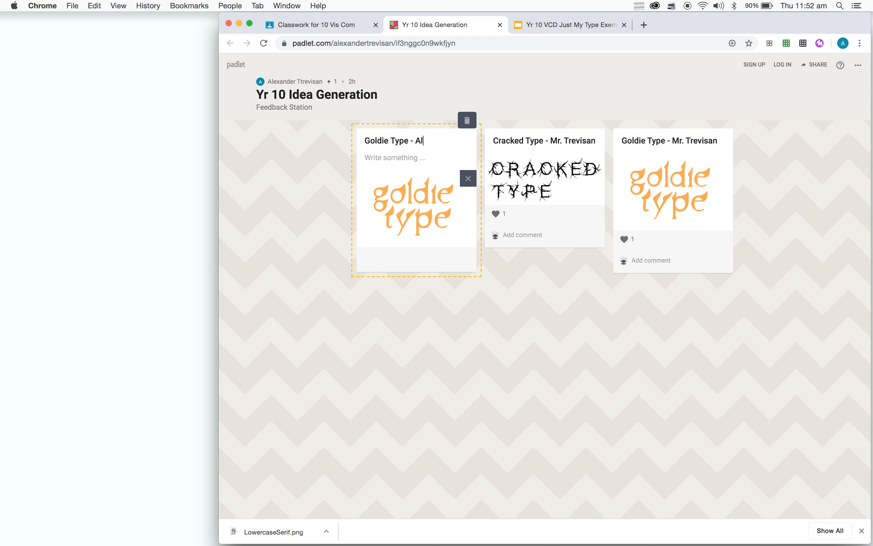
type("Mr. Trevisan")
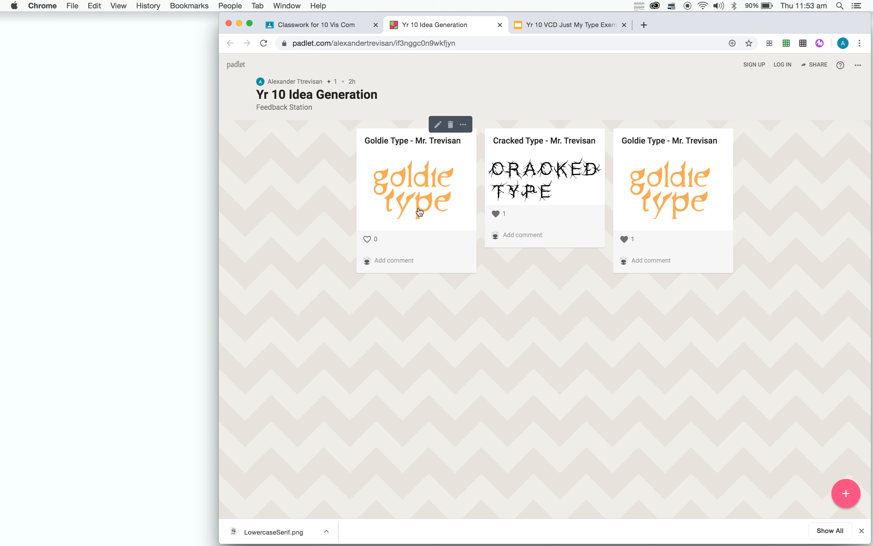
mouse_move(407, 263)
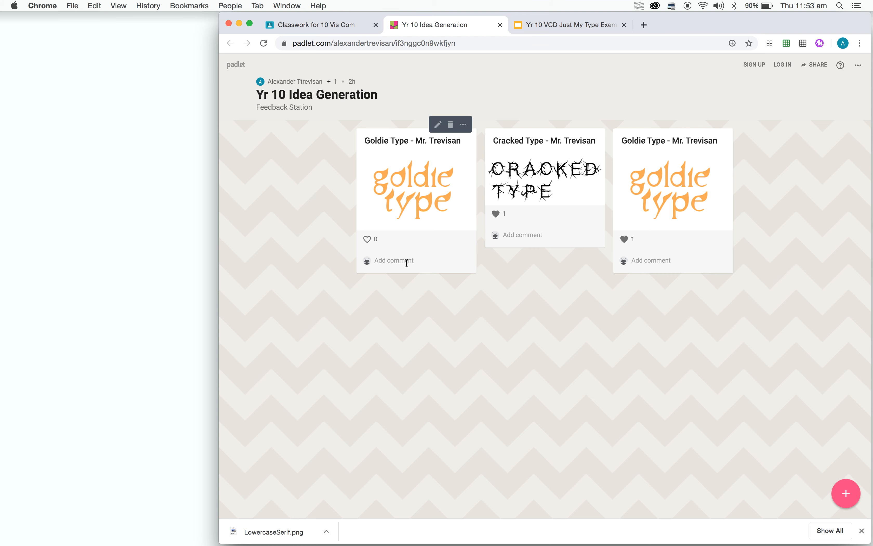
mouse_move(471, 311)
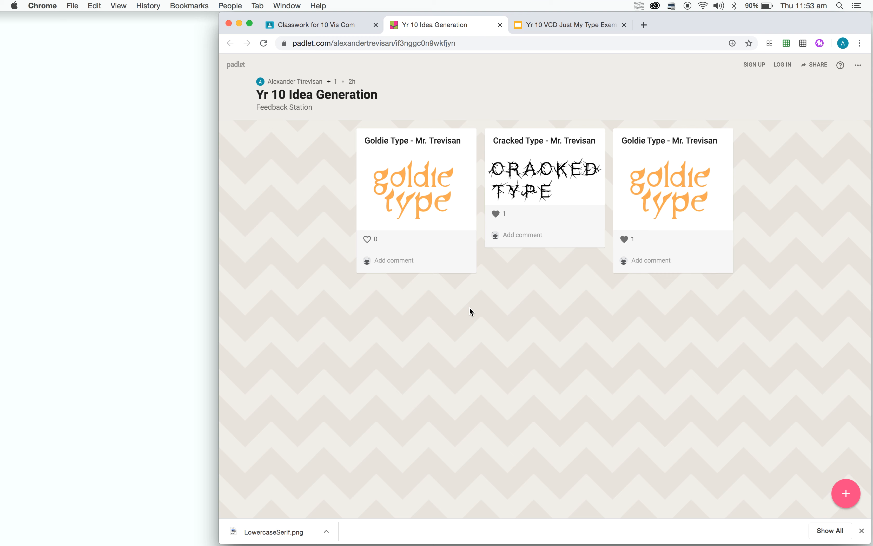
mouse_move(568, 311)
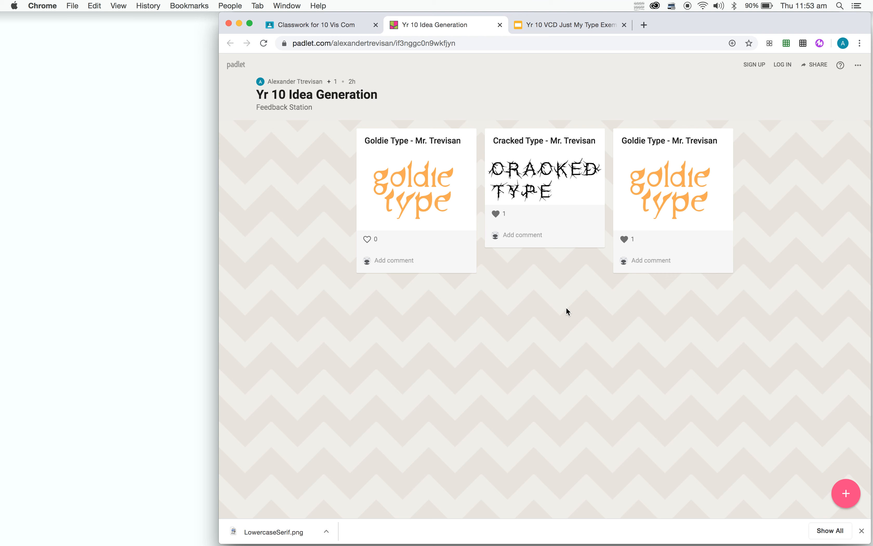
mouse_move(531, 267)
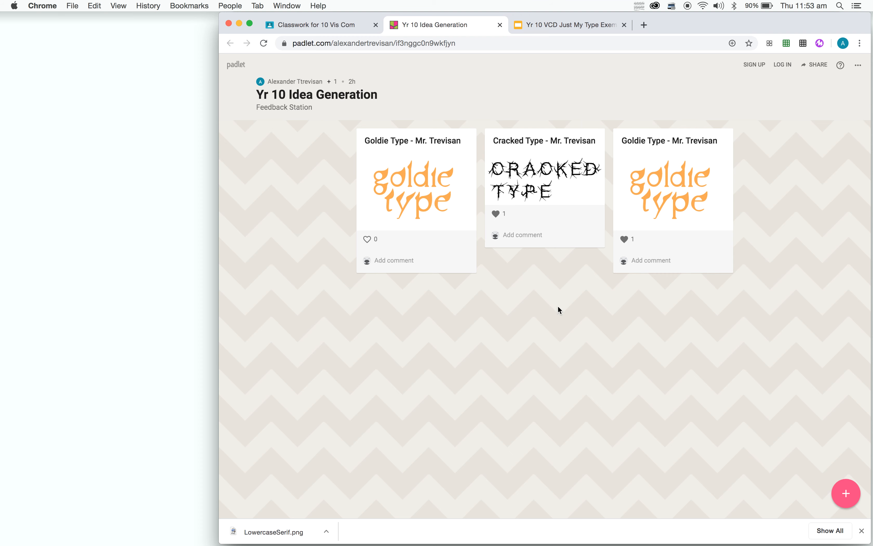
mouse_move(485, 205)
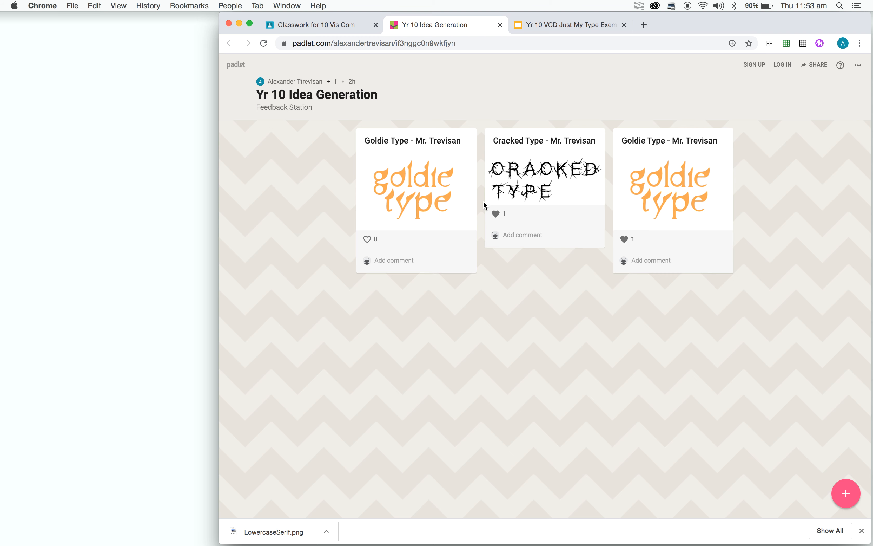
Like the Cracked Type post and start a comment on it
left_click(494, 214)
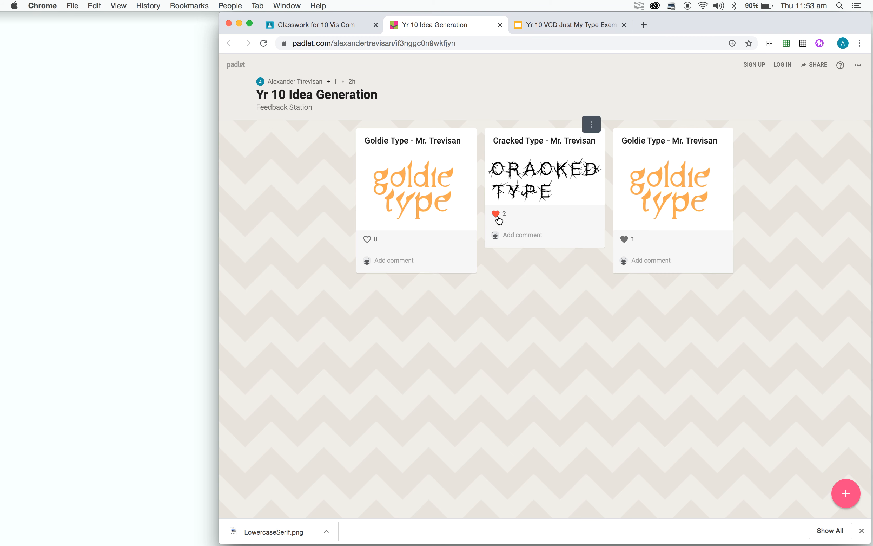
left_click(521, 234)
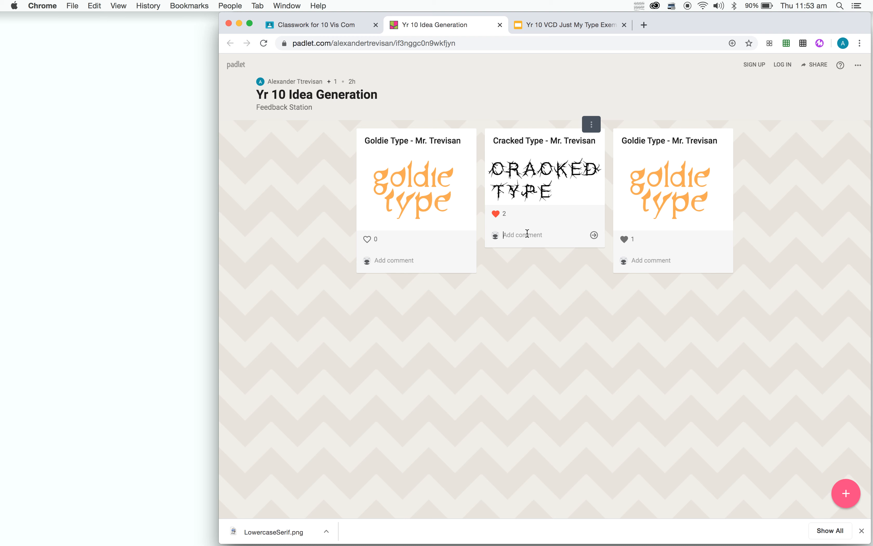
left_click(522, 234)
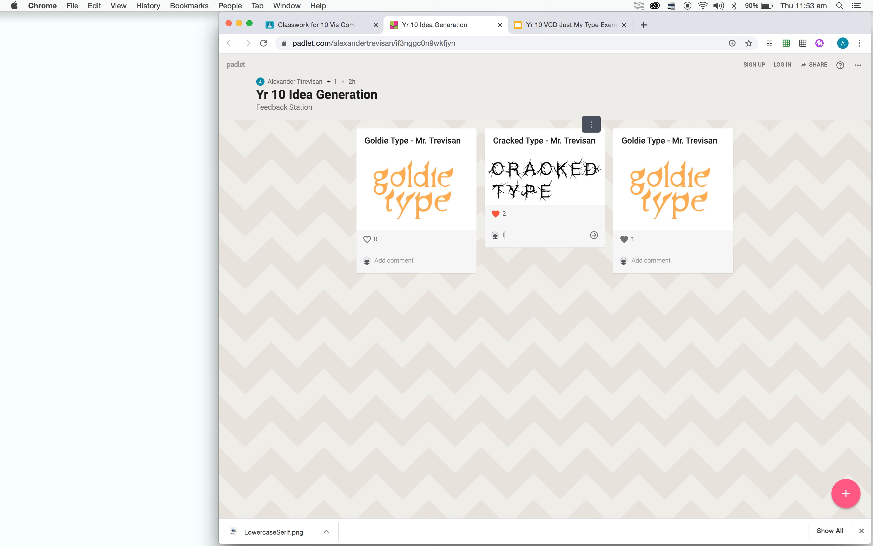
Write feedback praising the spiky typeface as exciting with a great sense of energy, fixing a misspelling
type("I find t")
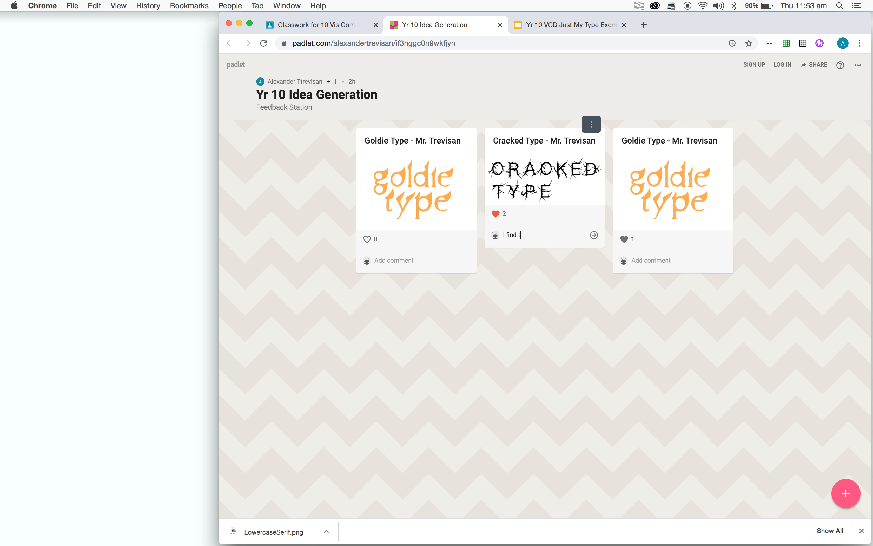
type("he spikey texture used on the")
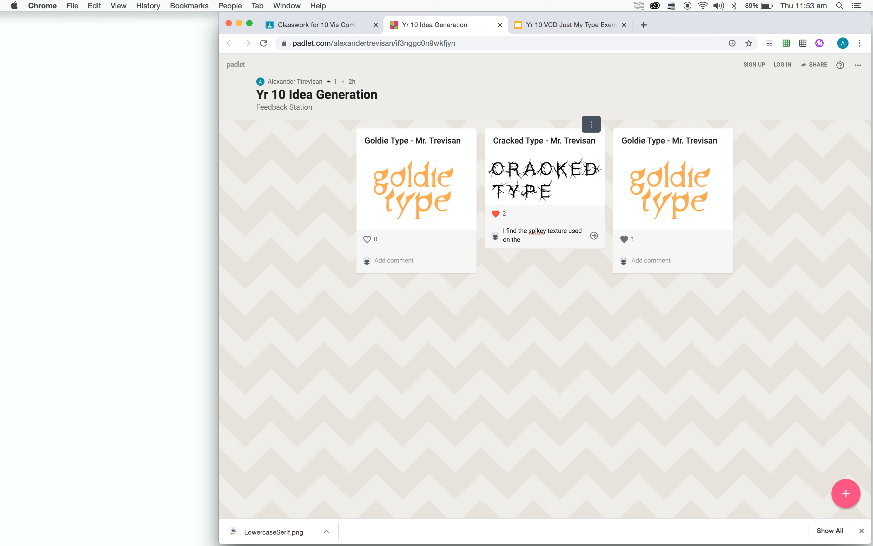
type("typ")
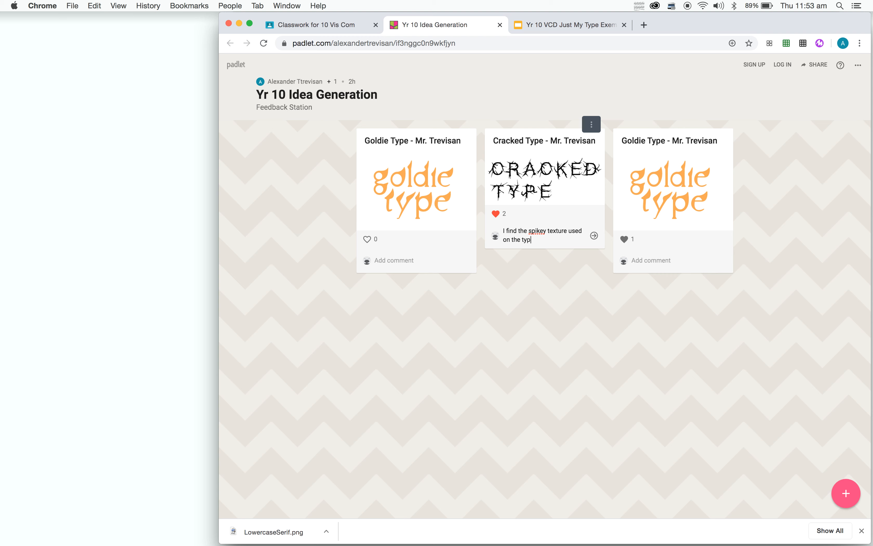
type("eface")
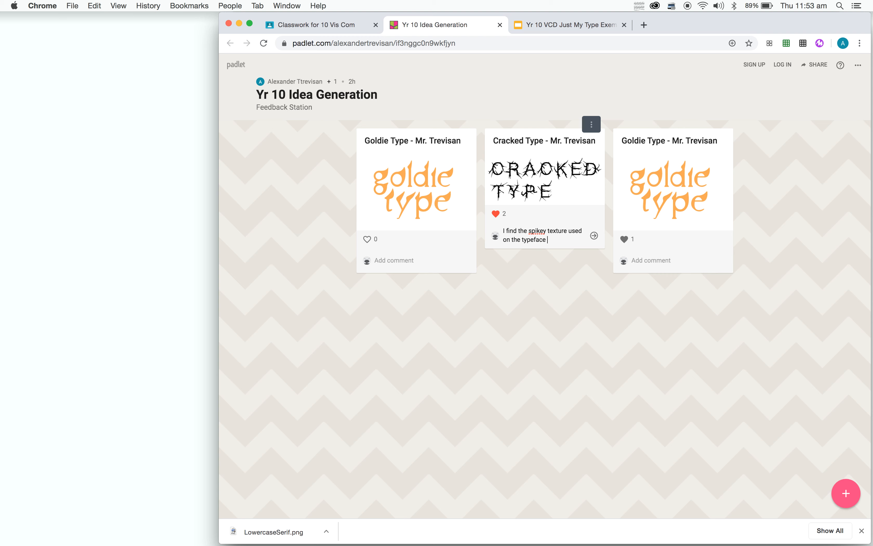
type("really e")
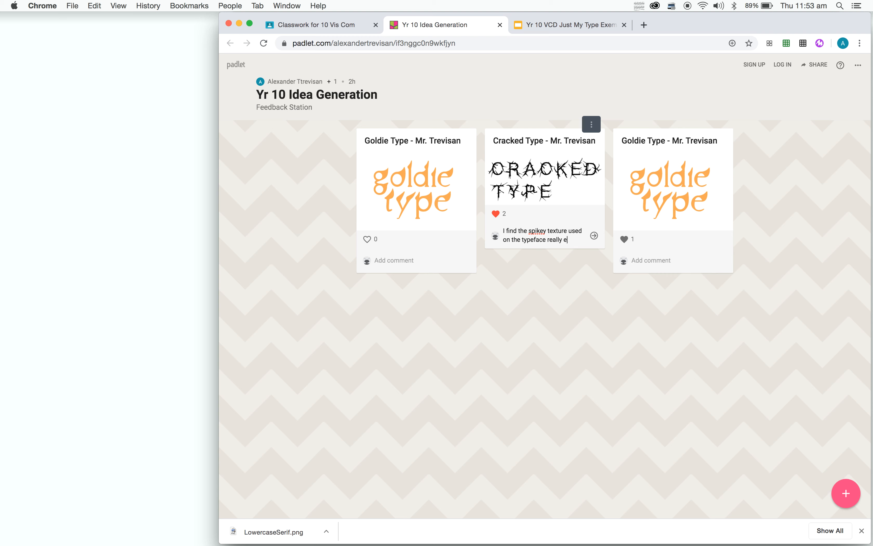
type("xciting.")
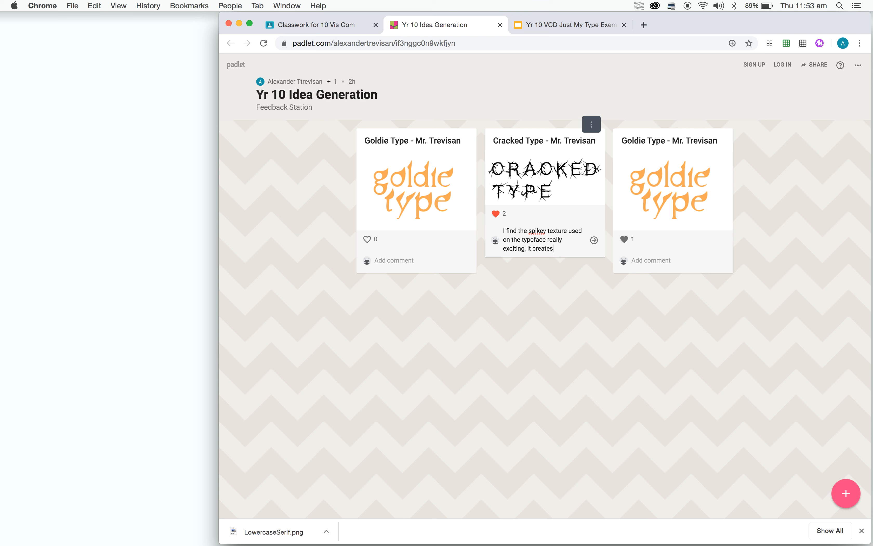
type("a great sens")
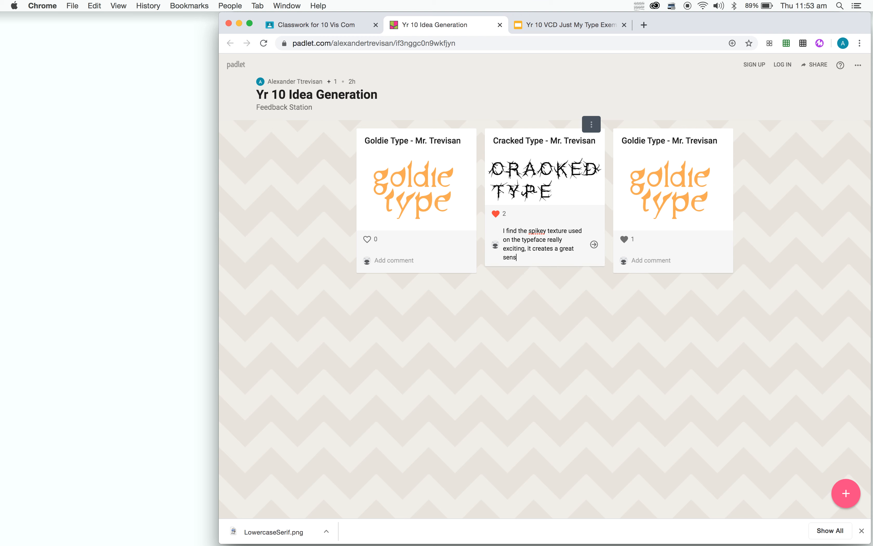
type("e of energy")
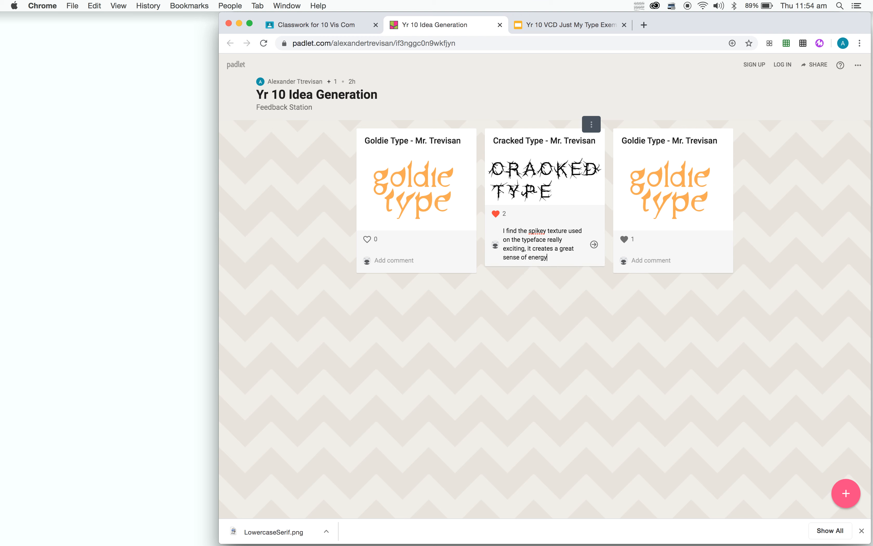
right_click(536, 231)
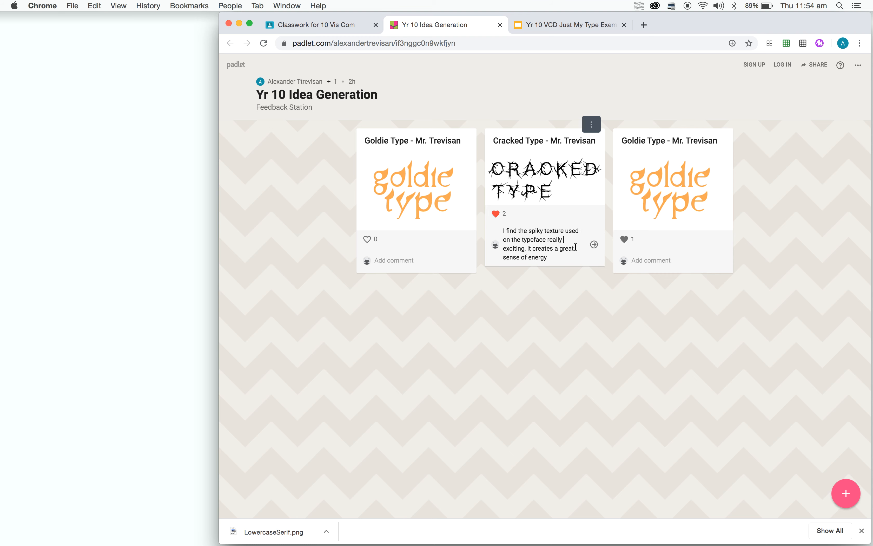
left_click(594, 244)
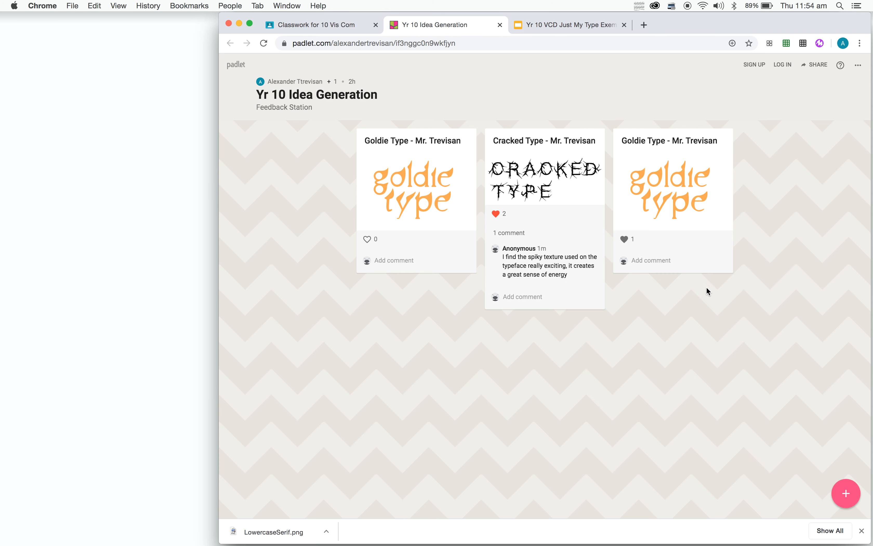
mouse_move(718, 295)
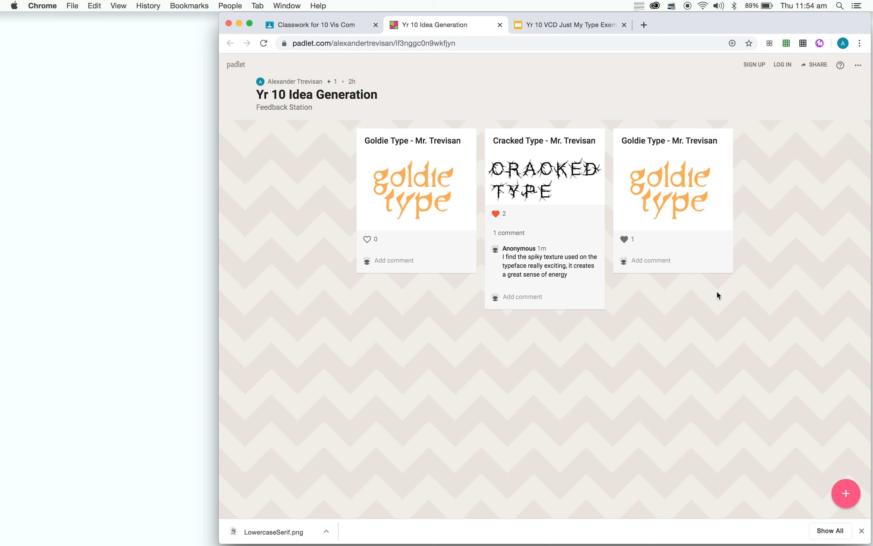
mouse_move(553, 310)
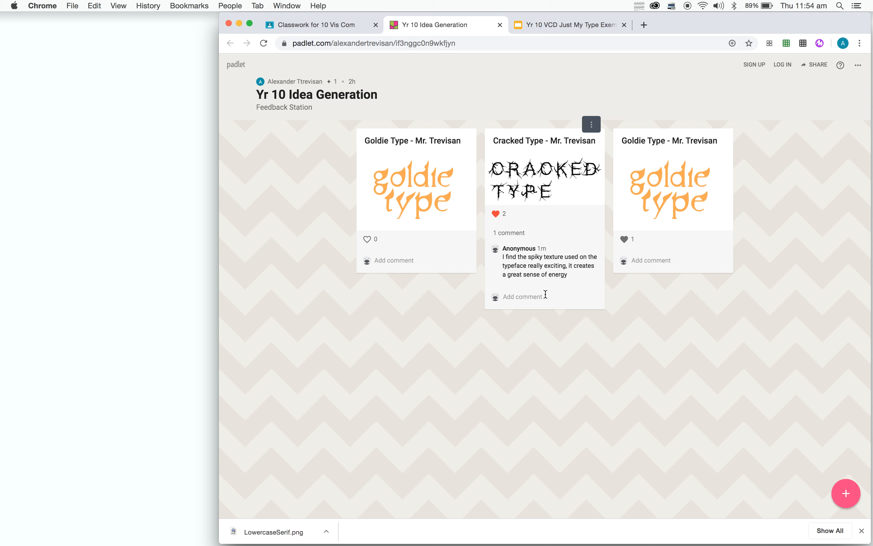
mouse_move(700, 302)
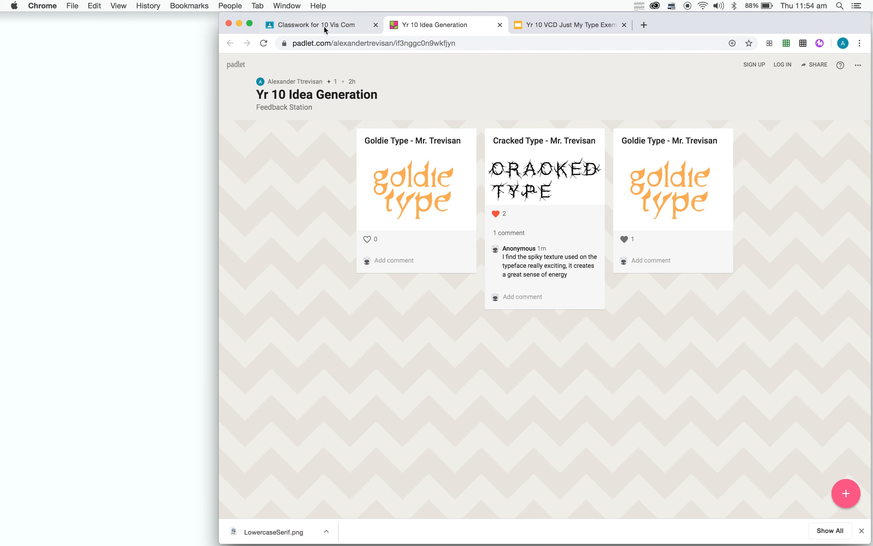
Return to the 10 Vis Com Classwork browser tab
left_click(312, 24)
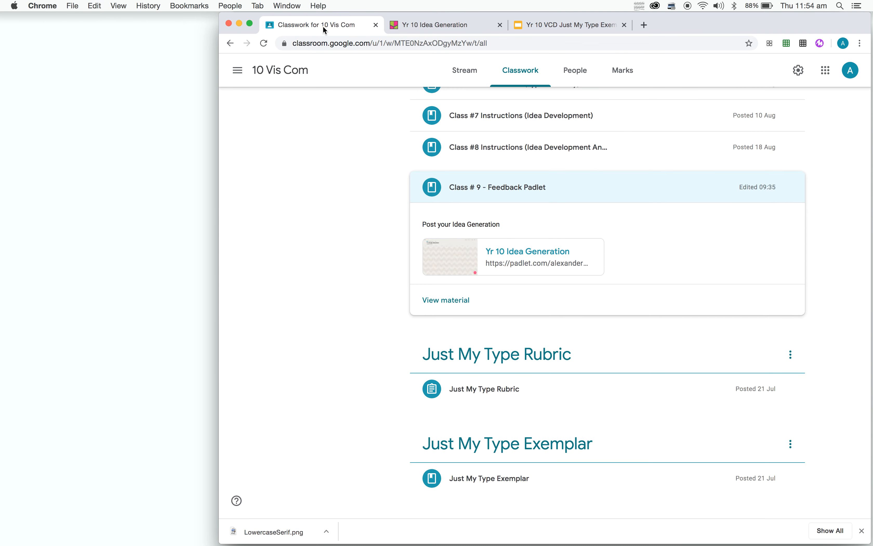
Switch to the Just My Type deck and position the pasted Padlet comment on the Feedback slide
left_click(567, 24)
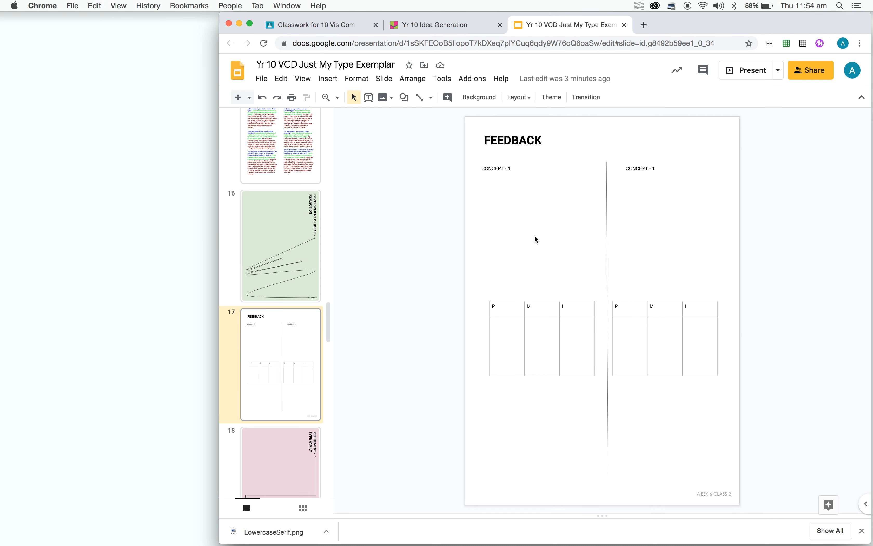
mouse_move(756, 34)
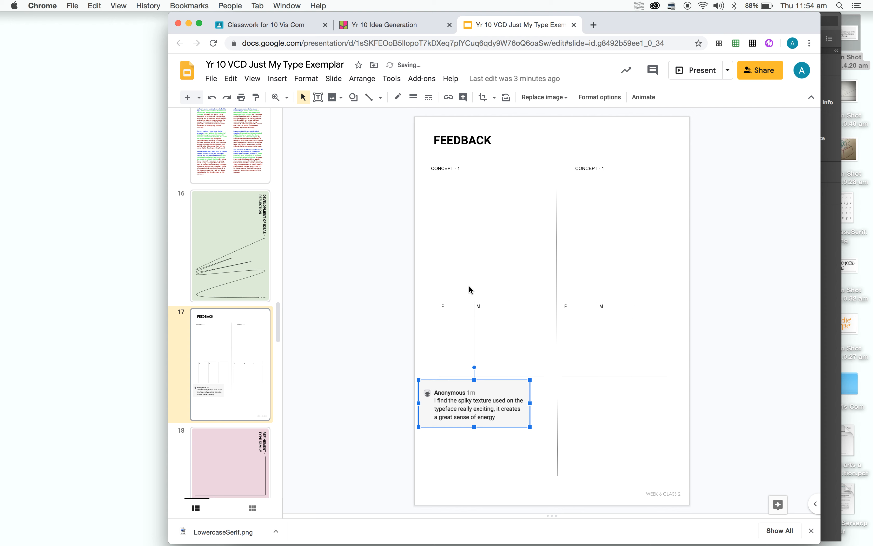
left_click_drag(474, 290, 479, 217)
type("2")
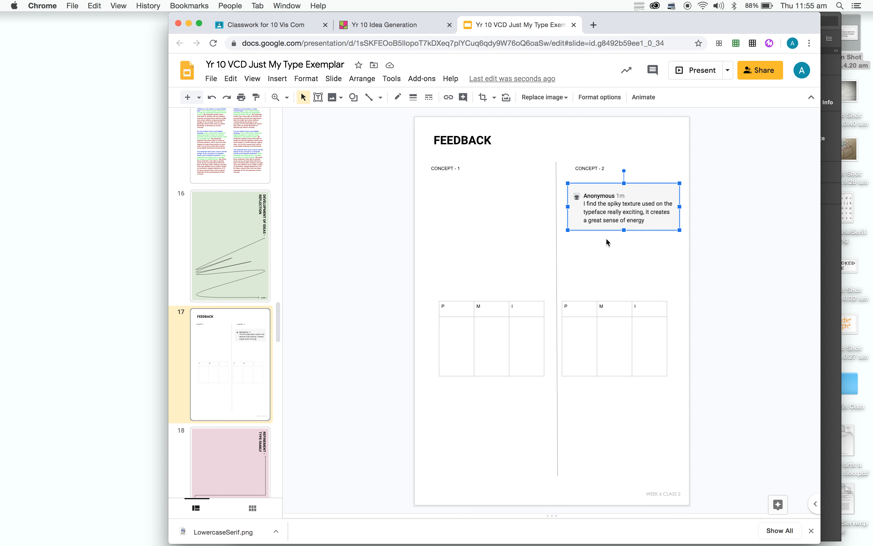
mouse_move(710, 255)
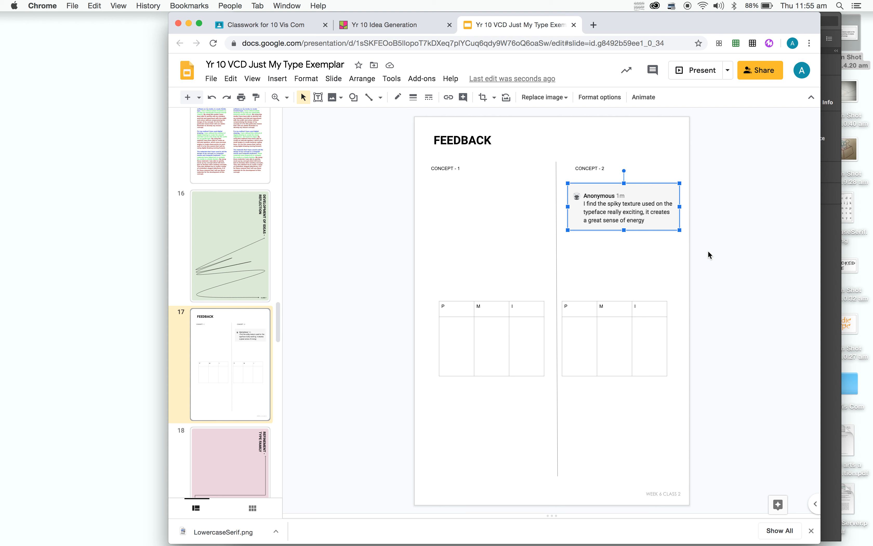
mouse_move(619, 290)
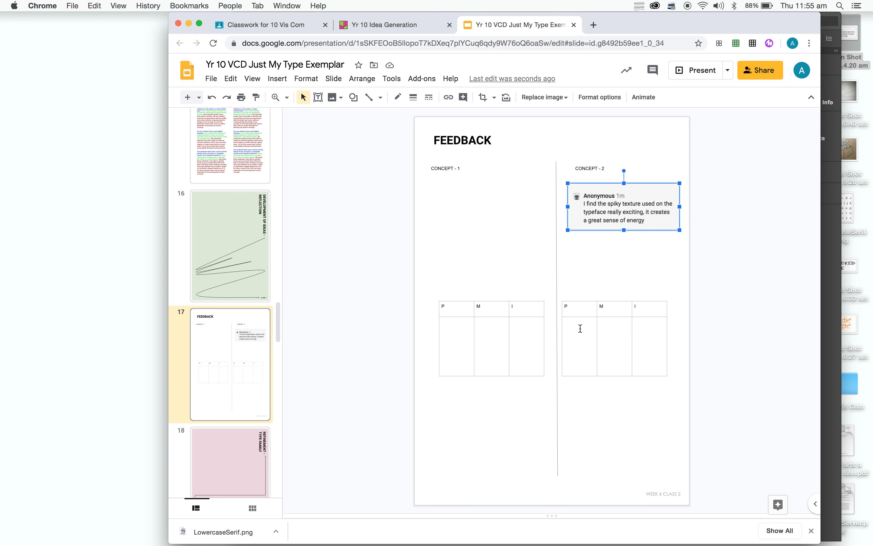
mouse_move(563, 342)
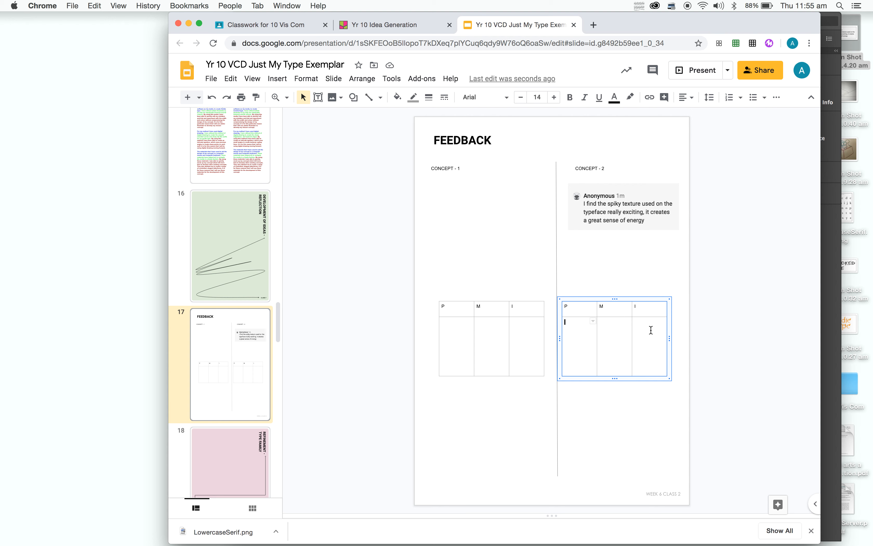
mouse_move(581, 325)
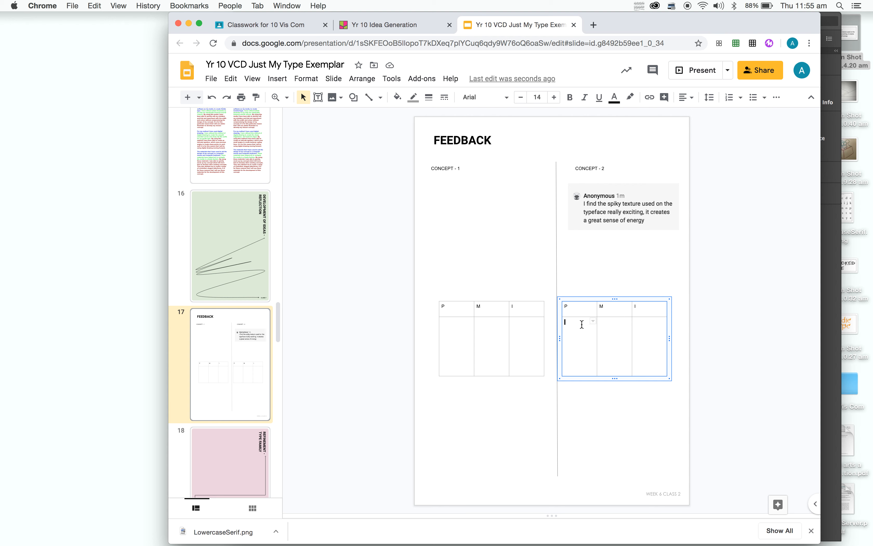
mouse_move(570, 356)
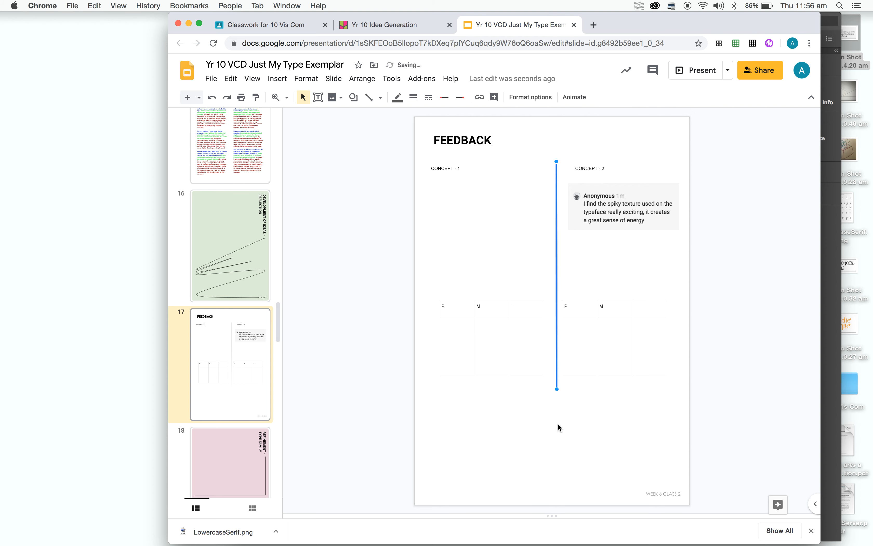
Add a text box below the PMI tables starting 'Evaluation: The positives within the...'
left_click(318, 97)
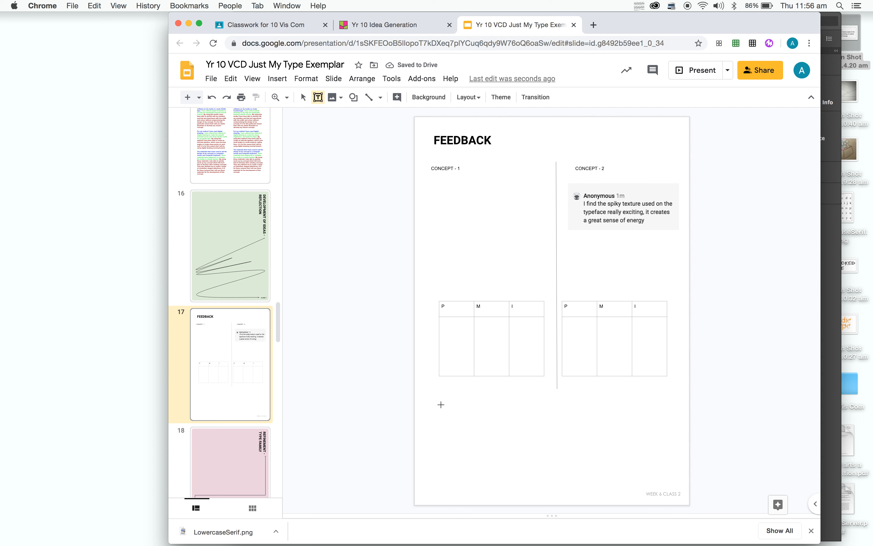
left_click_drag(441, 404, 660, 460)
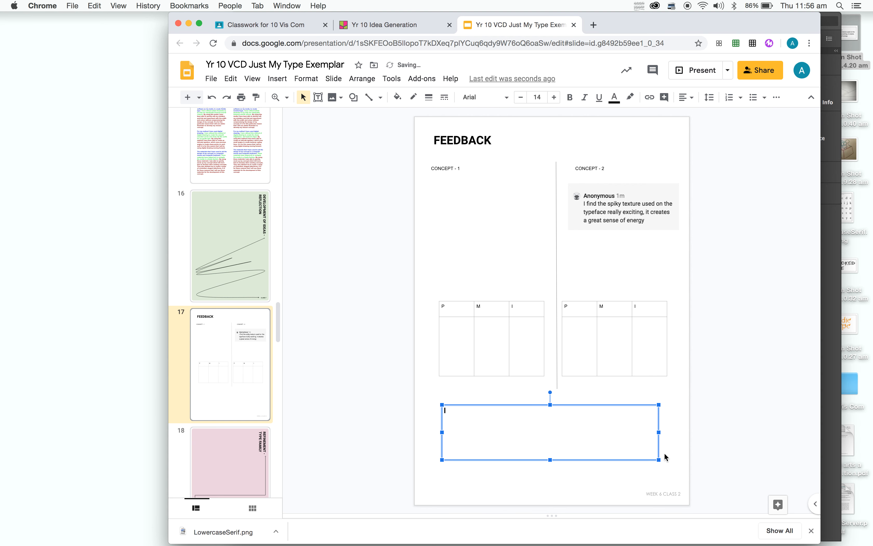
type("Evaluat")
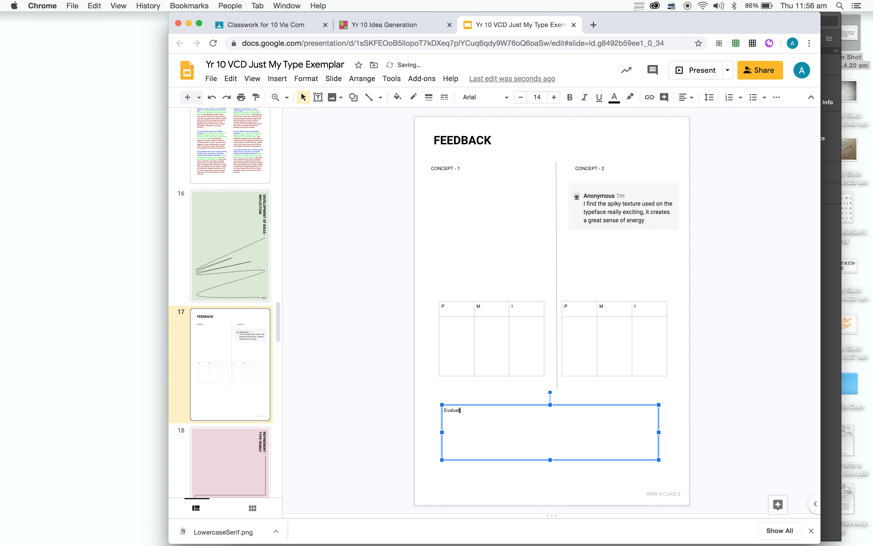
type("ion:")
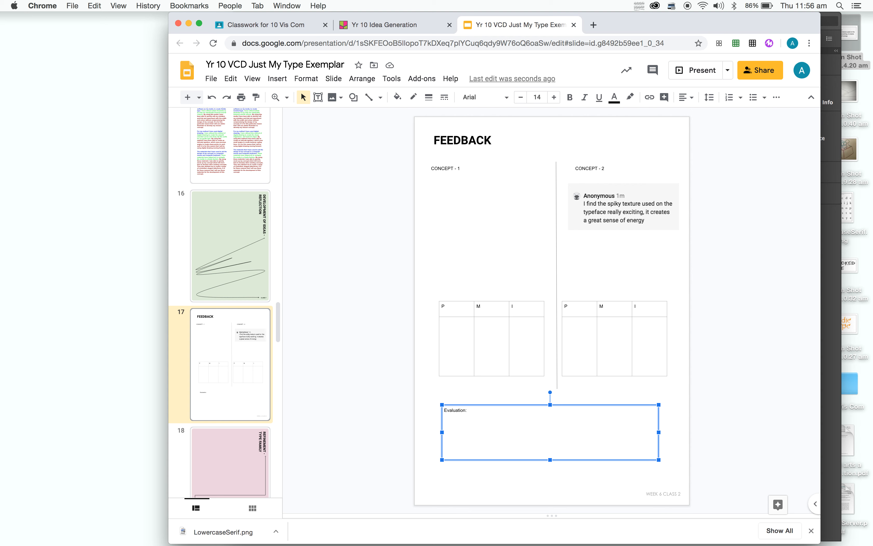
type("The positives")
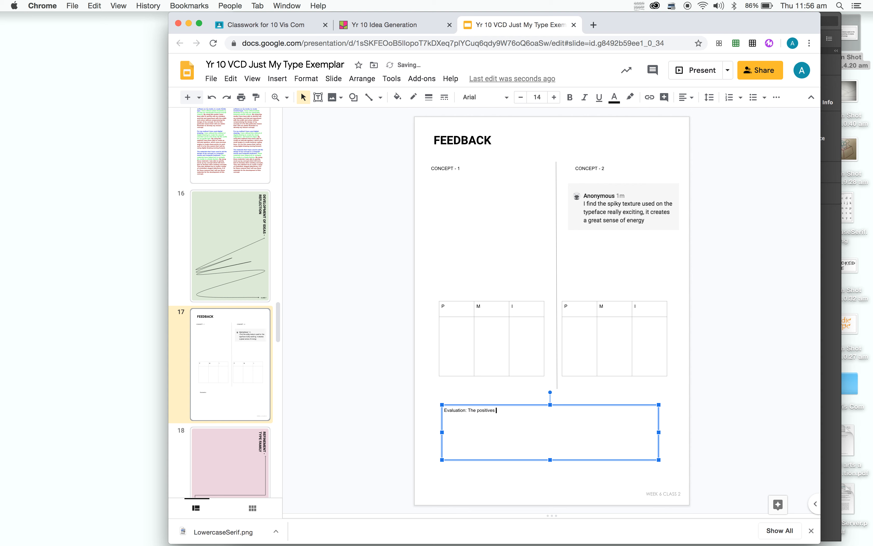
type("within the typeface a")
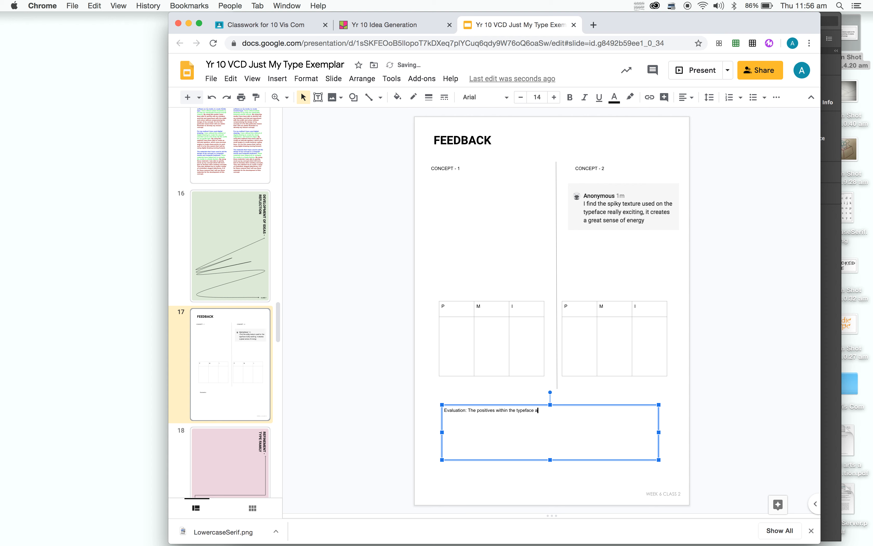
type("re..........")
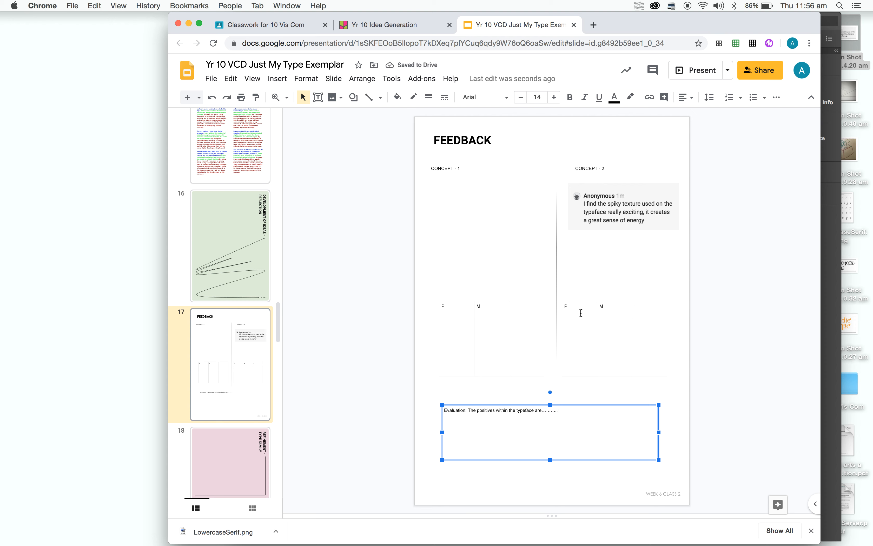
left_click(566, 410)
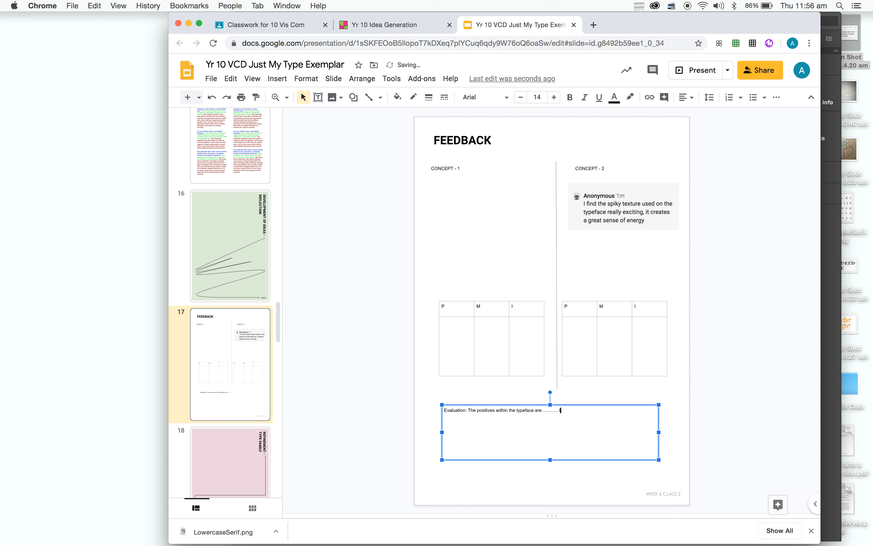
Finish the template: I'm going to create this typeface using (Methods, material and media)
type("I;m going")
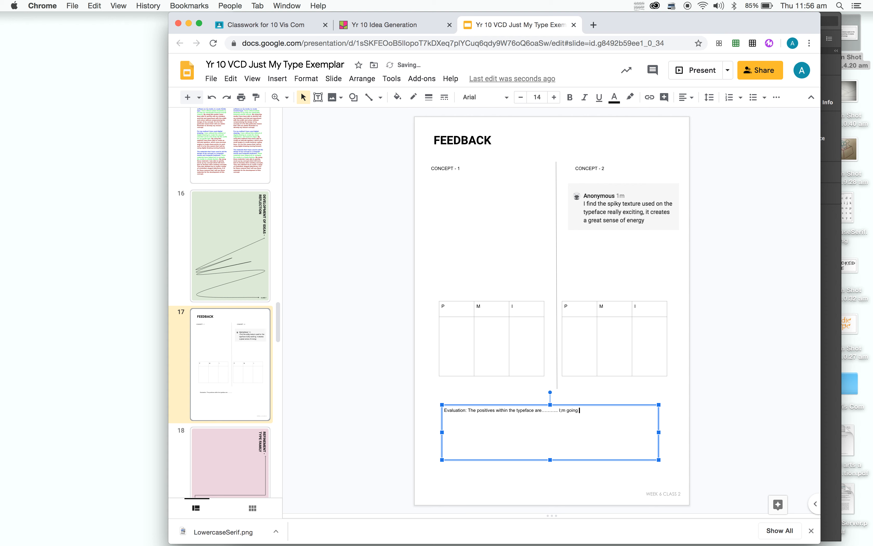
type("create this t")
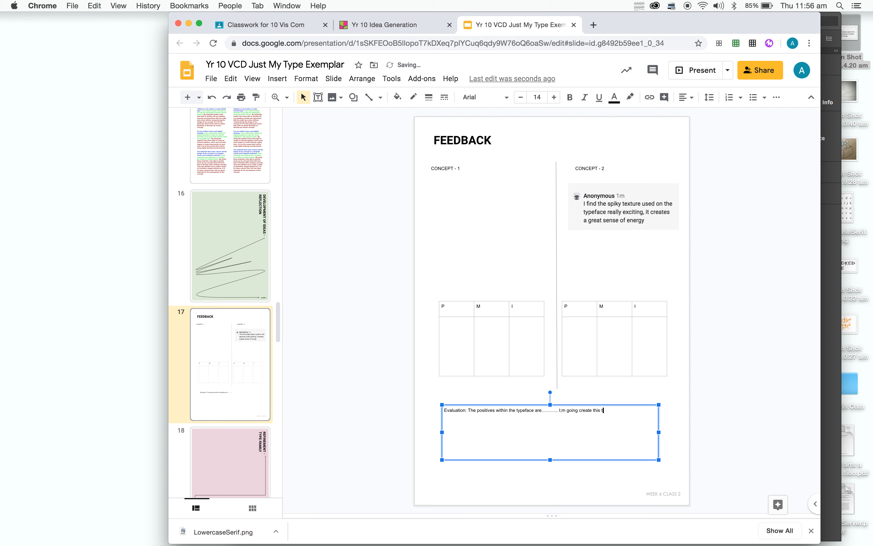
type("typeface using..........")
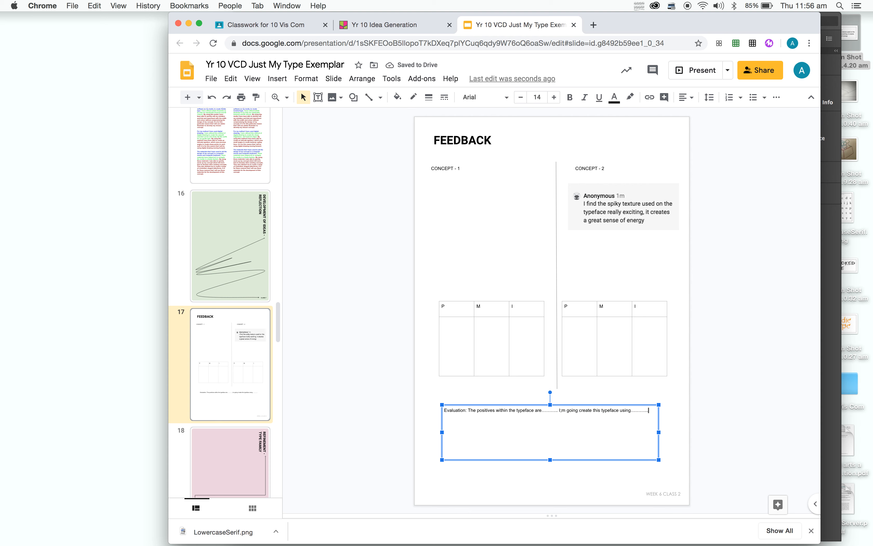
type("(M")
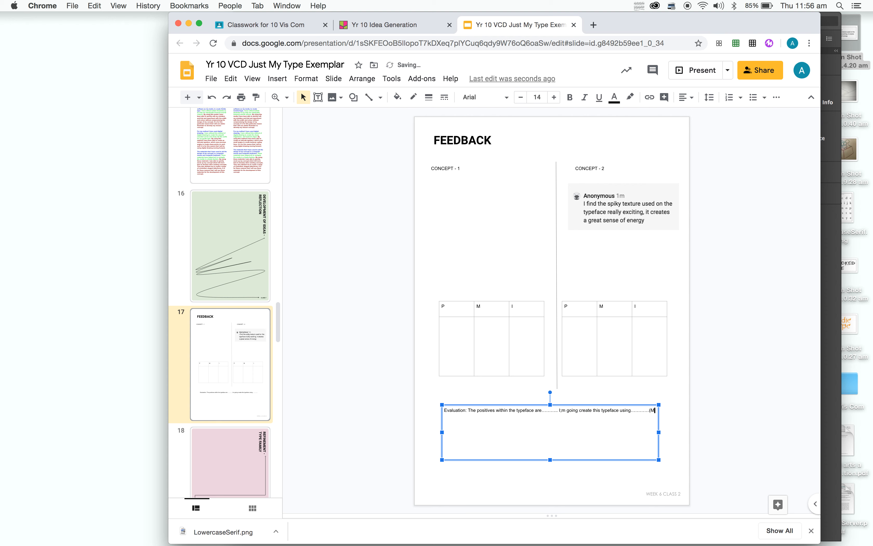
type("ethods")
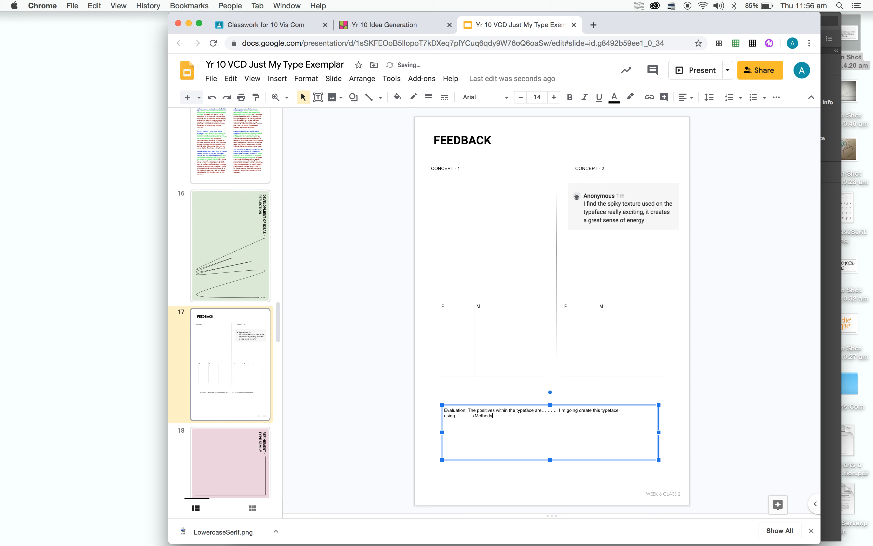
type("material and")
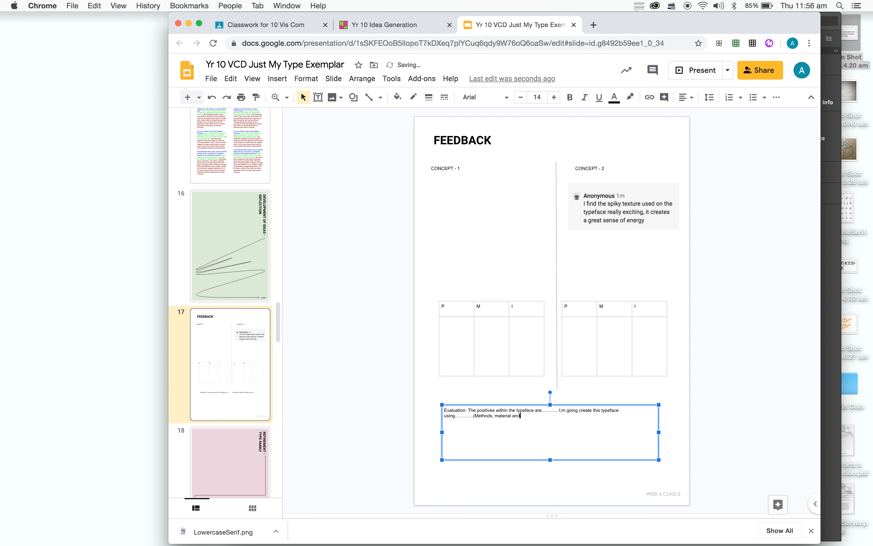
type("media")
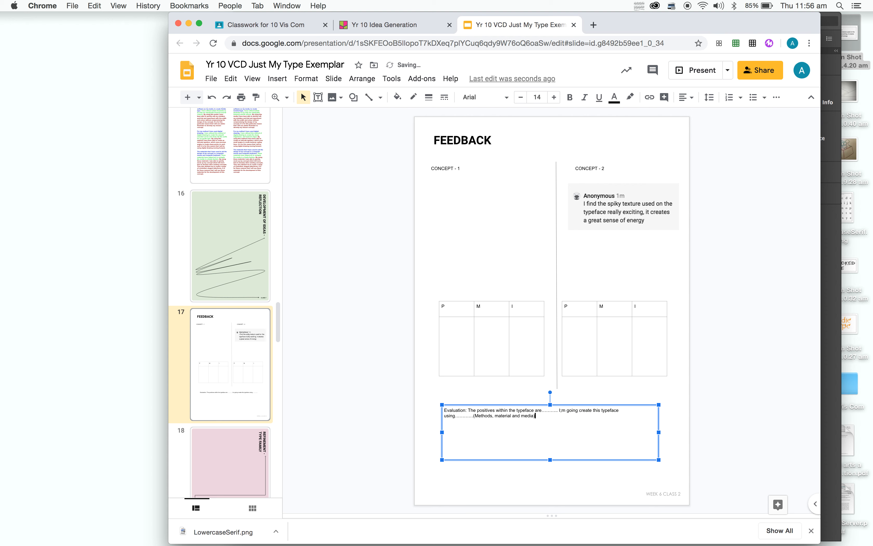
left_click(713, 223)
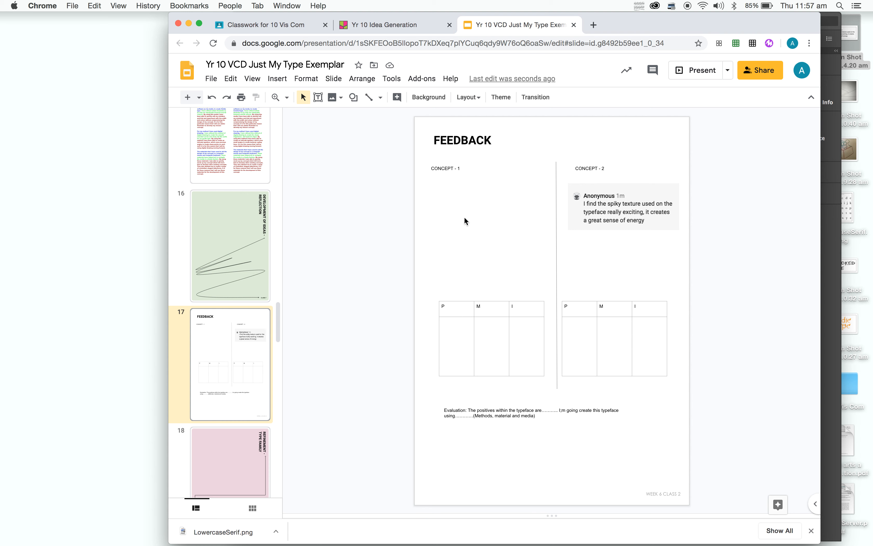
mouse_move(507, 272)
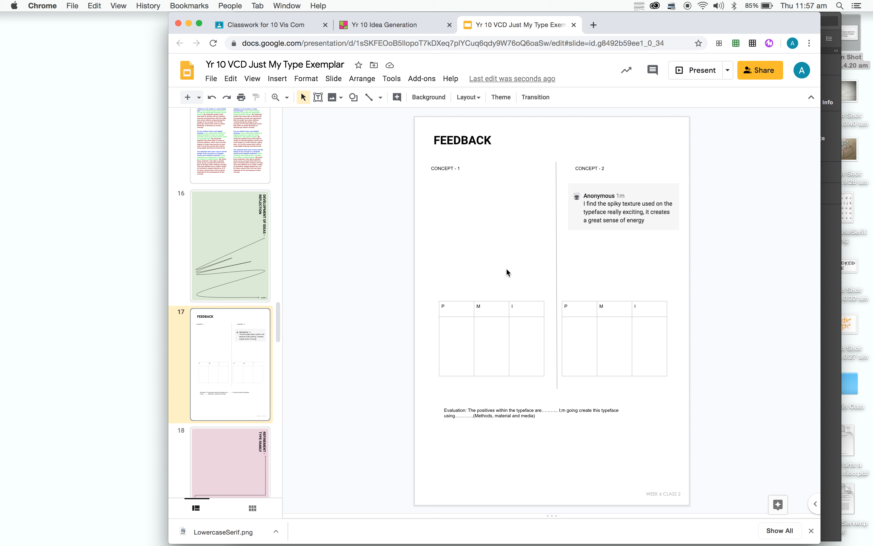
mouse_move(609, 285)
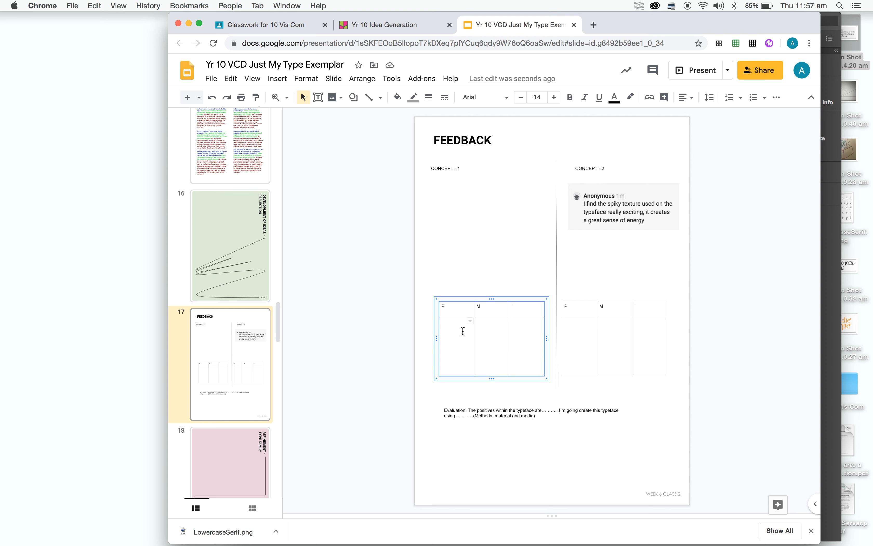
mouse_move(473, 235)
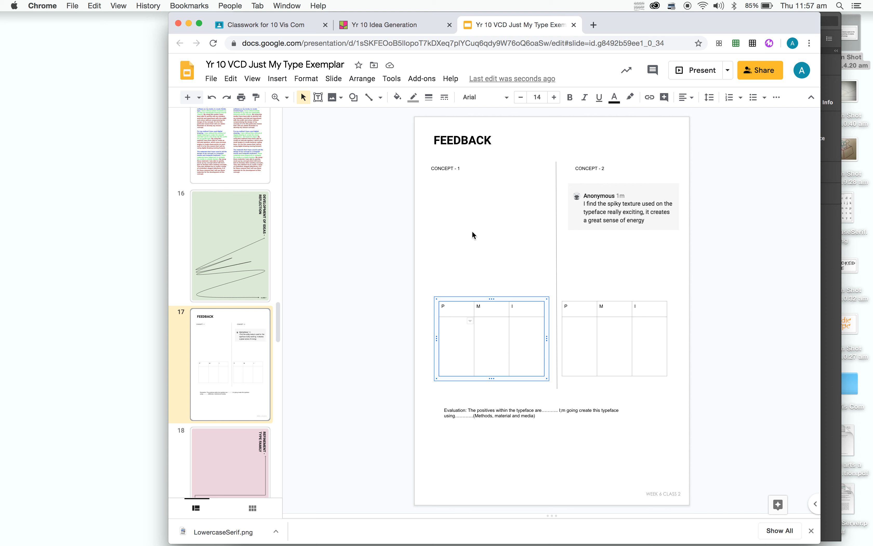